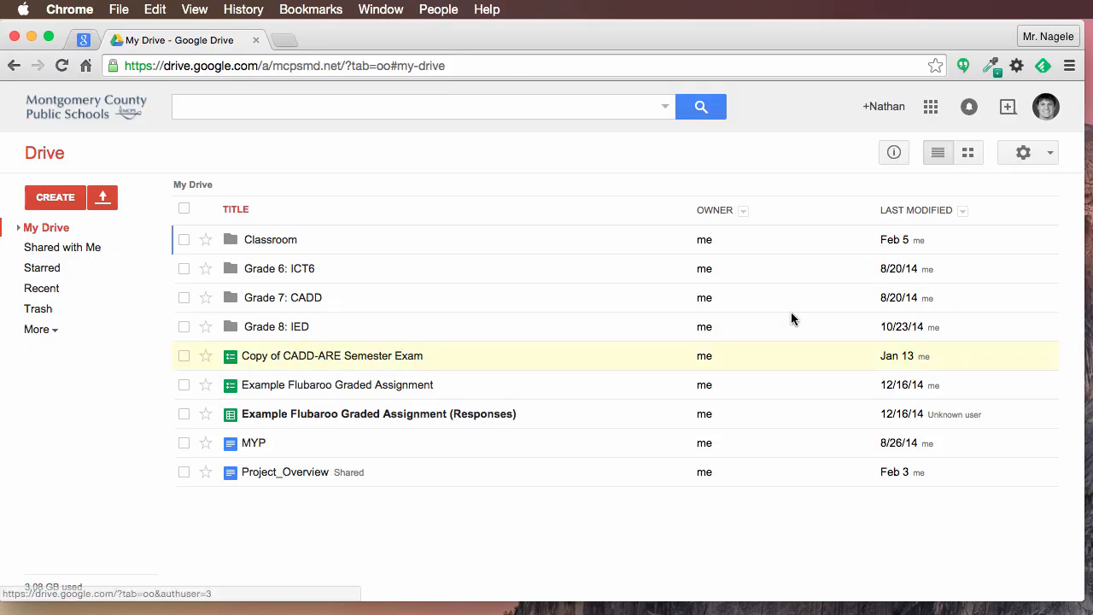
pyautogui.moveTo(326, 340)
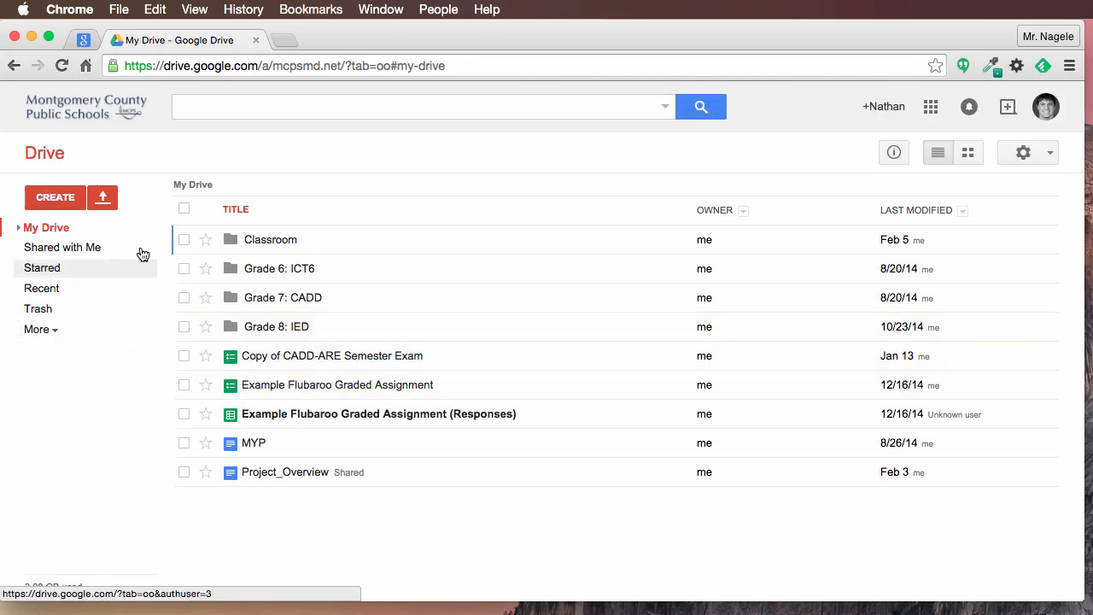
# - Create a new Drive folder named ICT6 in My Drive
pyautogui.click(55, 197)
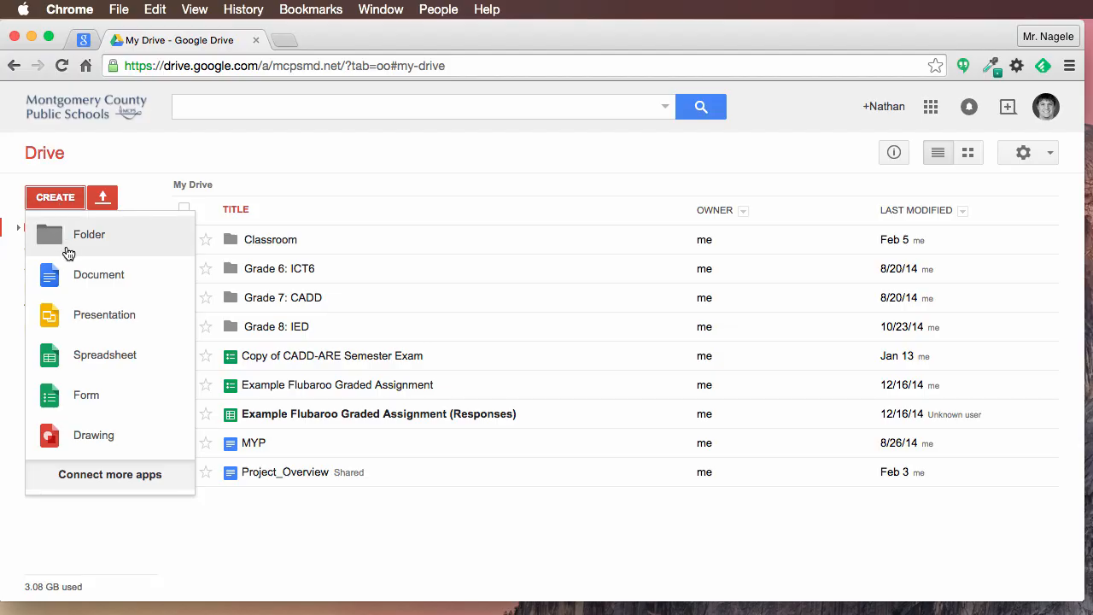
pyautogui.click(88, 234)
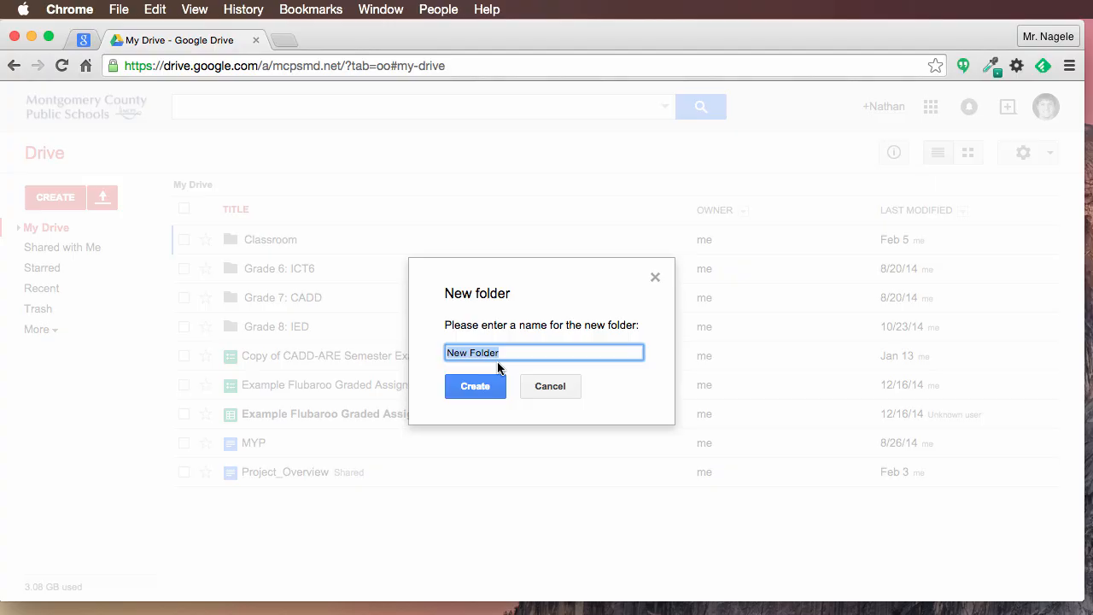
pyautogui.write('ICT6')
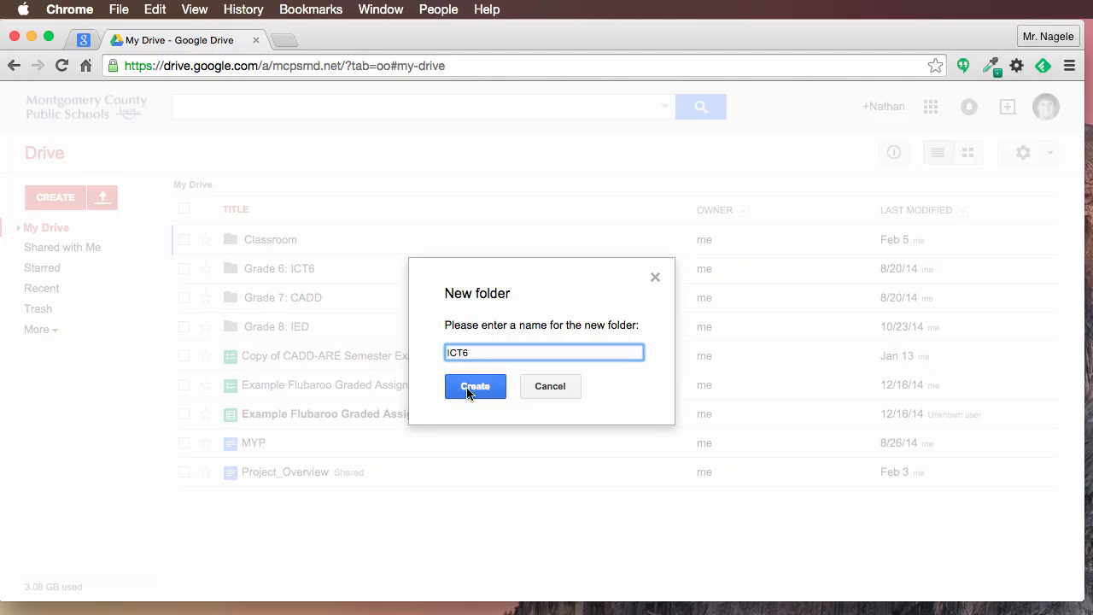
pyautogui.click(475, 386)
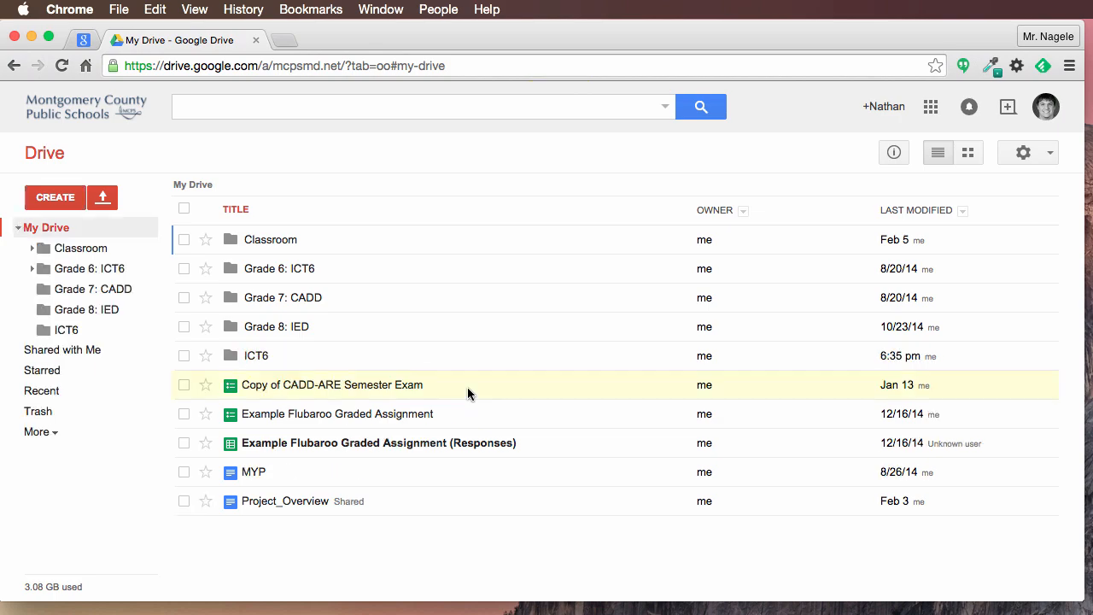
pyautogui.moveTo(255, 362)
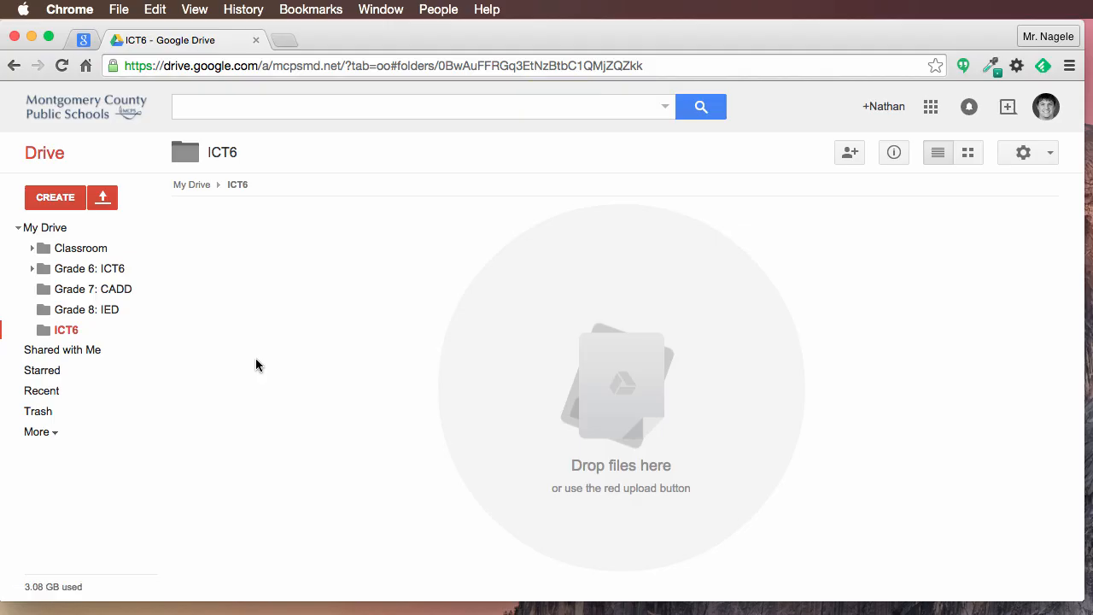
pyautogui.moveTo(223, 325)
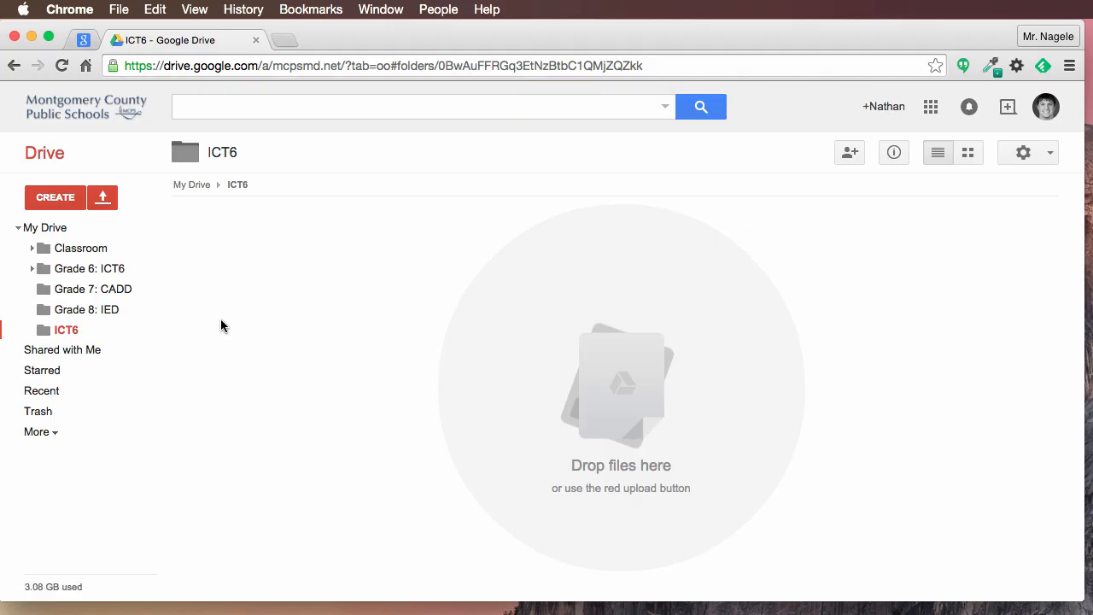
# - Create a new blank spreadsheet from the Create menu inside ICT6
pyautogui.click(55, 197)
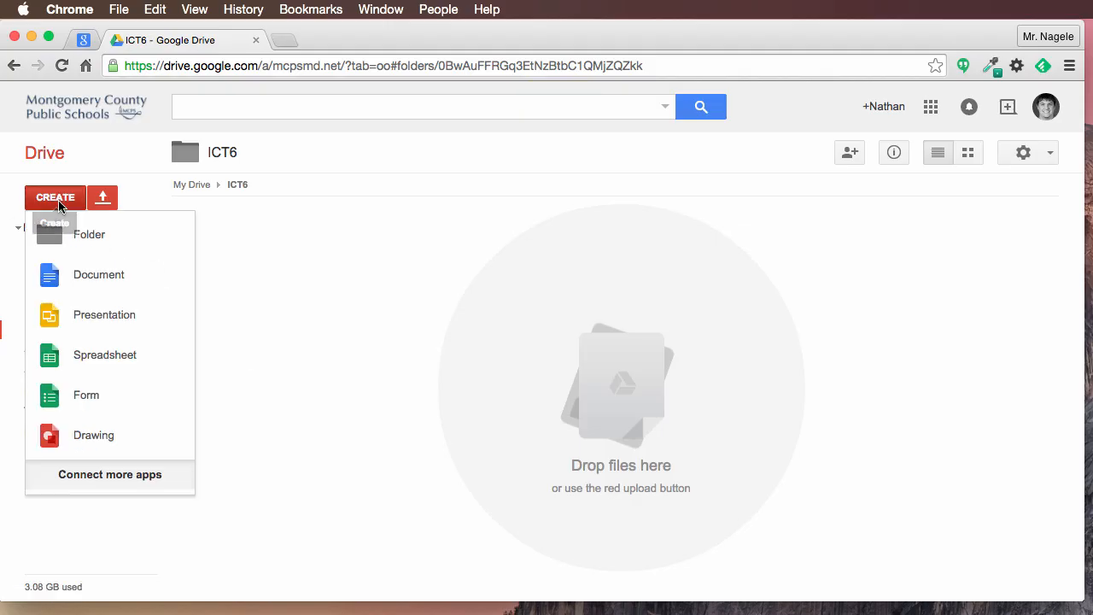
pyautogui.click(105, 355)
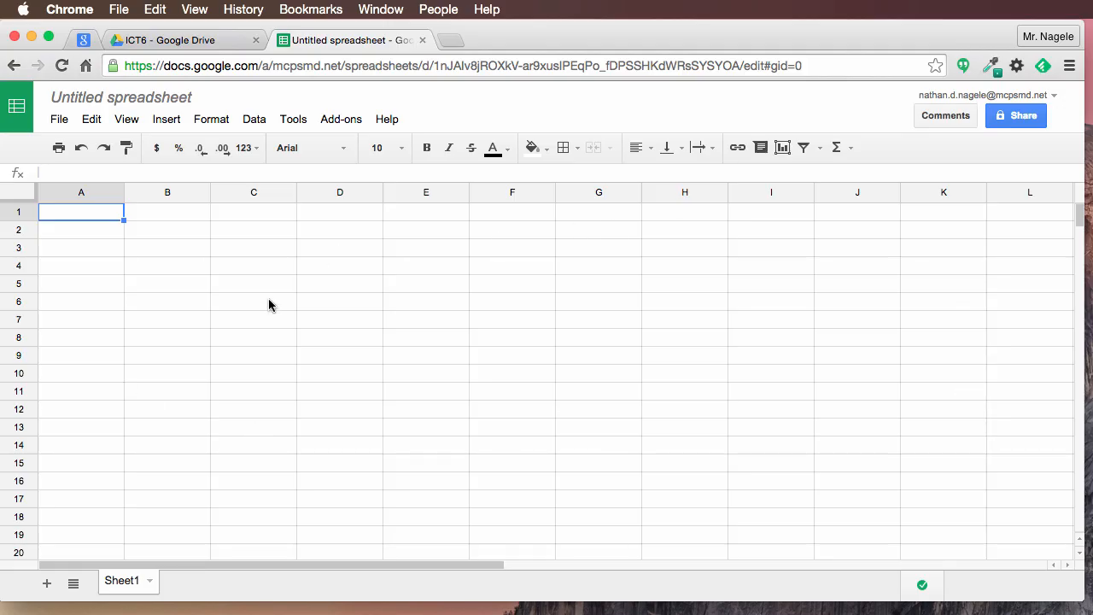
pyautogui.moveTo(260, 247)
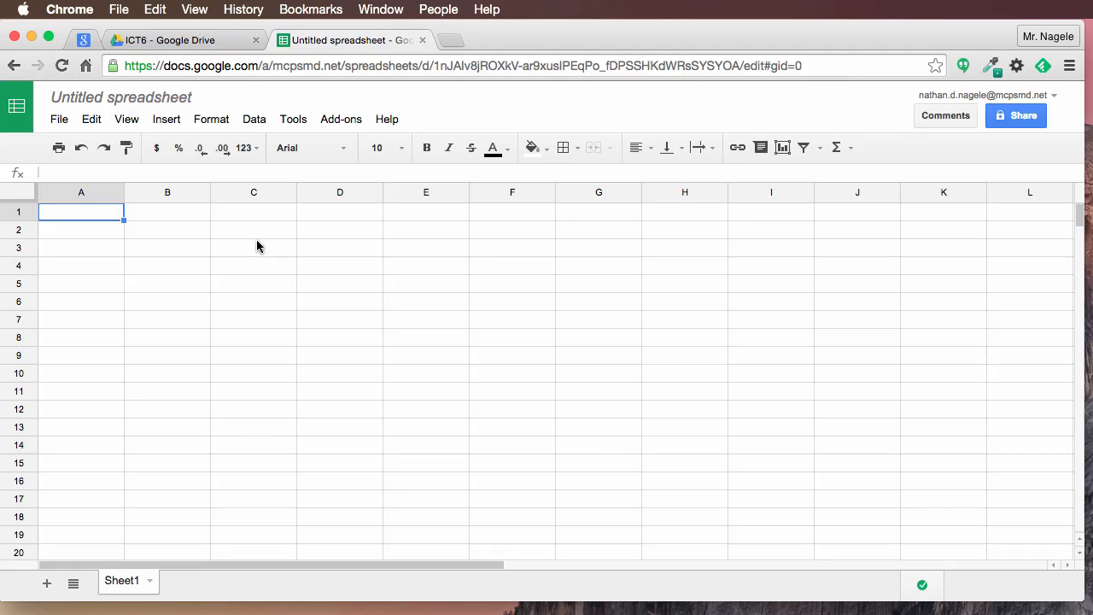
# - Rename the untitled spreadsheet to 'Nagele_Battleship'
pyautogui.click(121, 97)
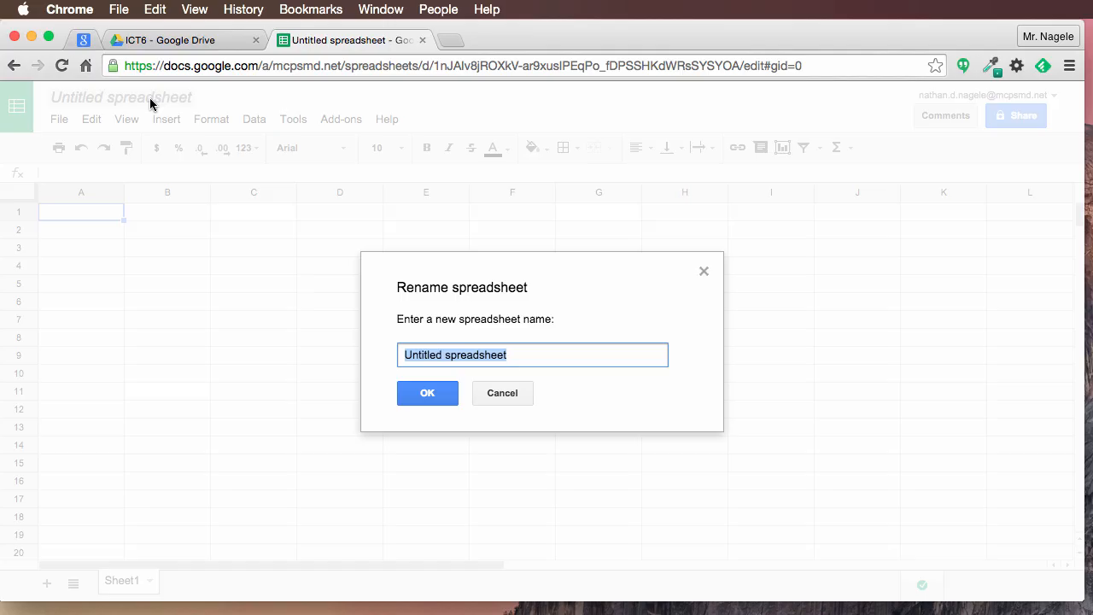
pyautogui.write('Battl')
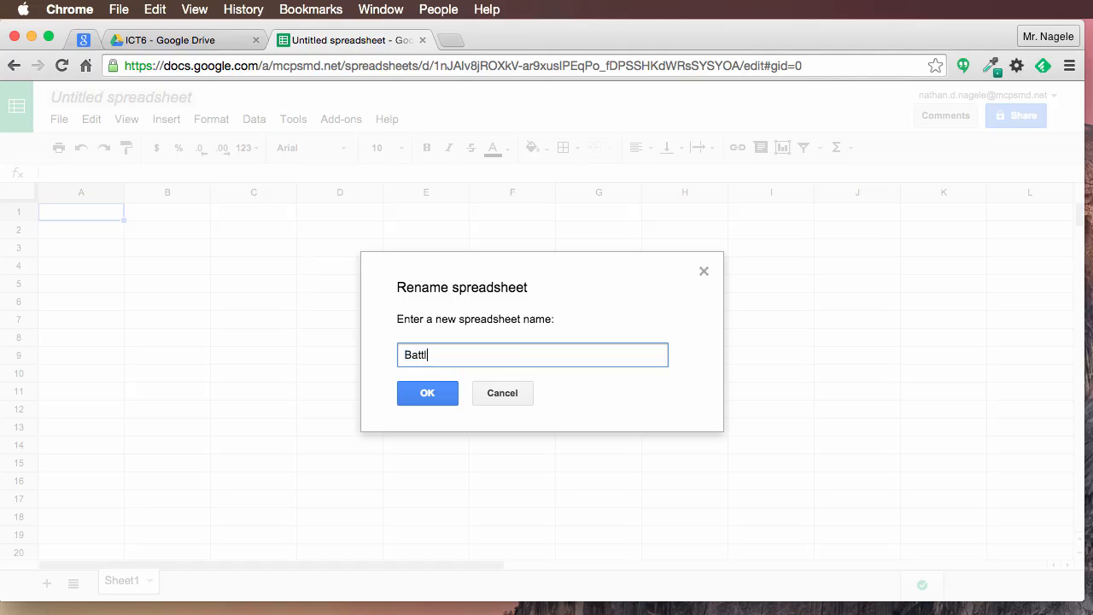
pyautogui.write('eship')
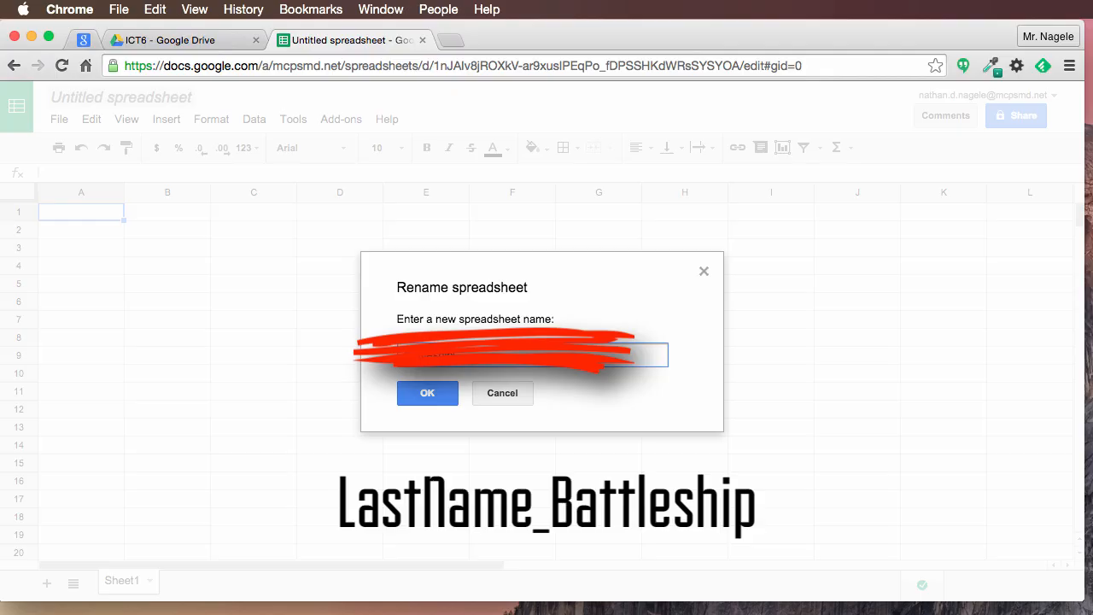
pyautogui.write('NagleBattleship')
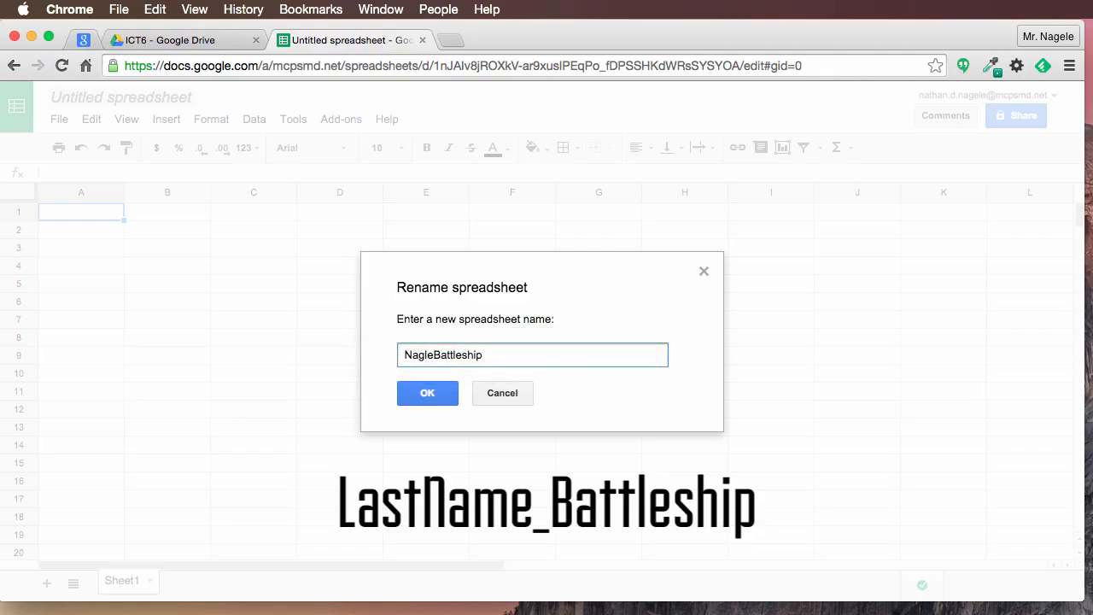
pyautogui.write('Nagele_Battleship')
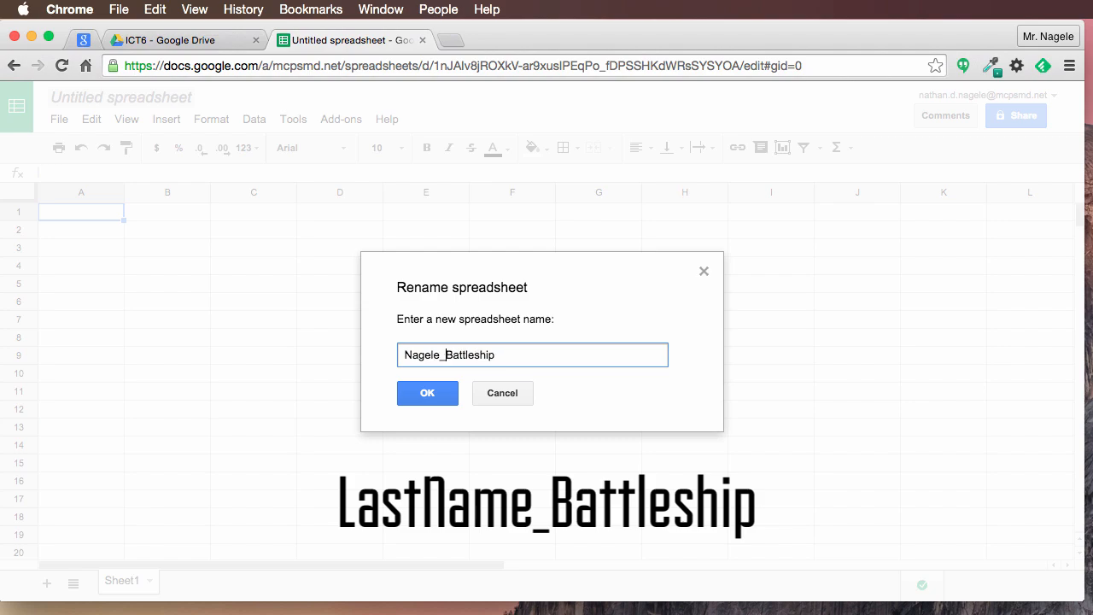
pyautogui.click(428, 393)
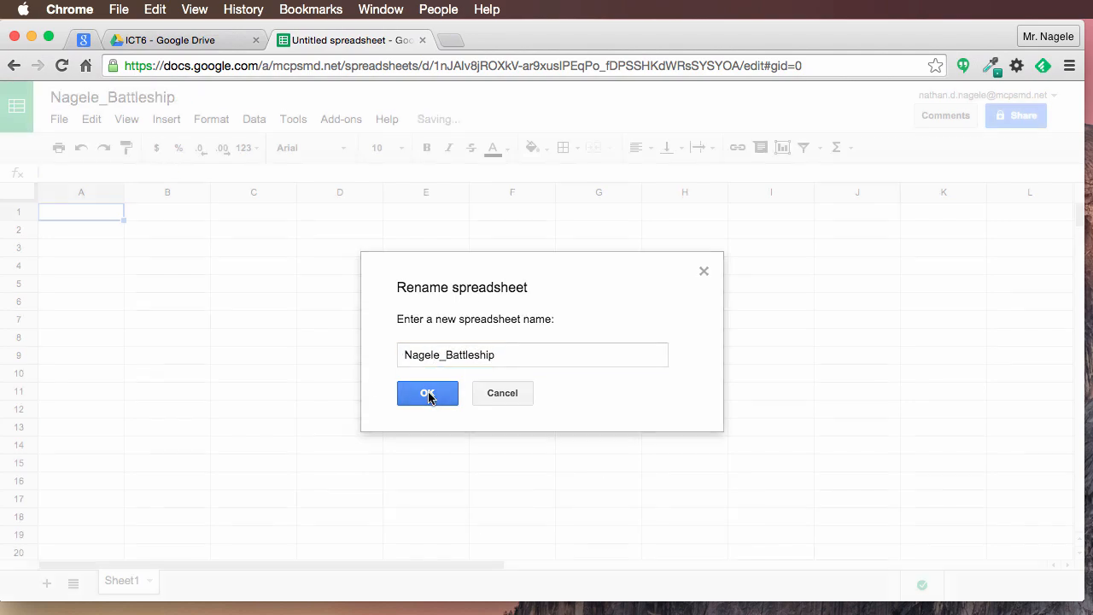
pyautogui.click(427, 393)
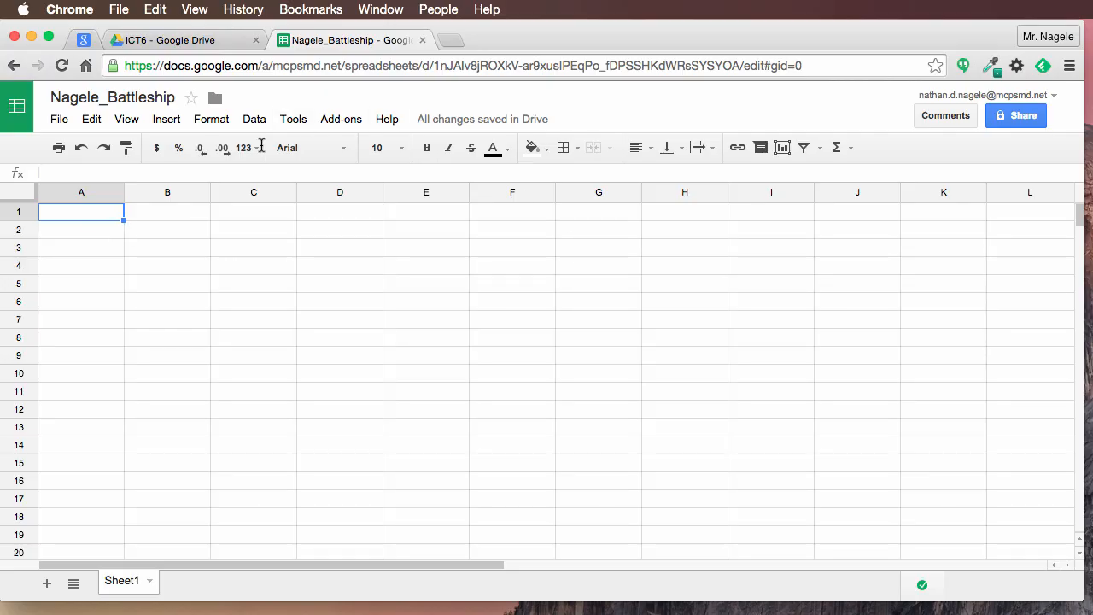
pyautogui.moveTo(252, 218)
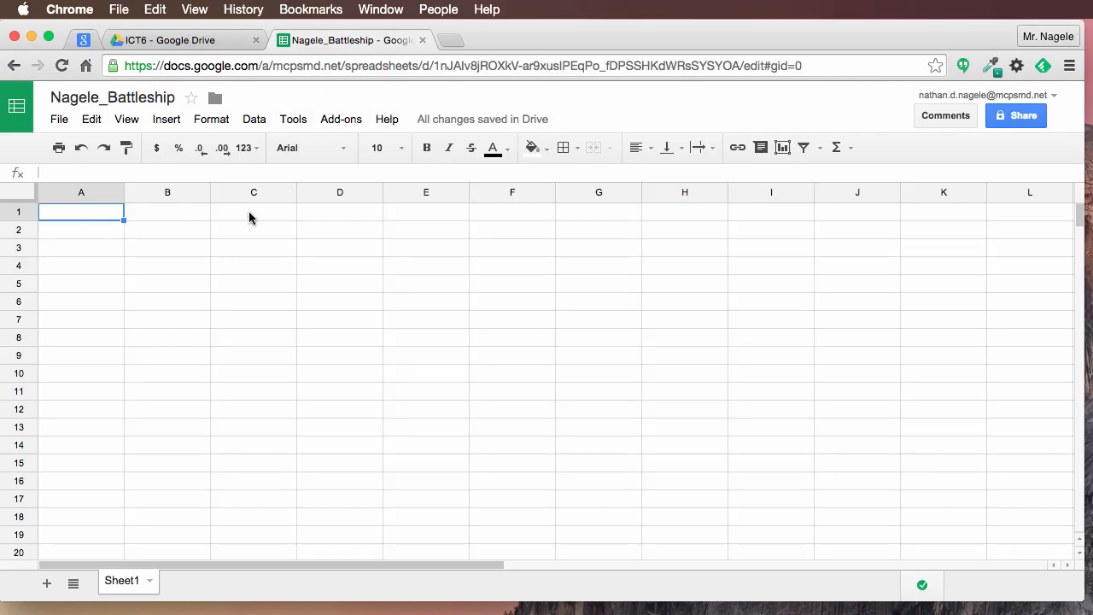
pyautogui.moveTo(355, 339)
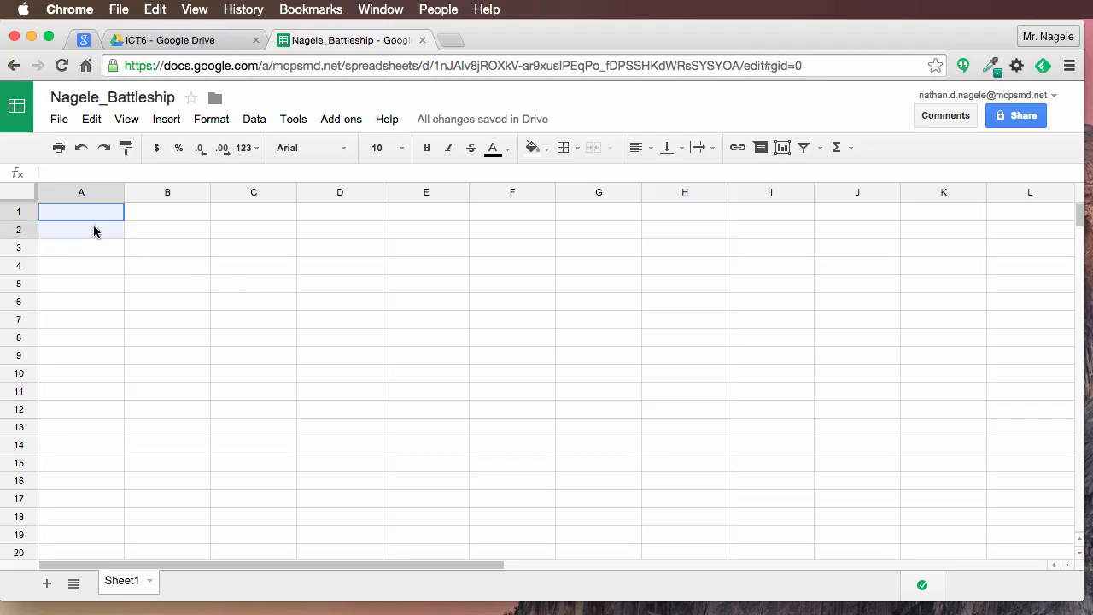
# - Select A1:J10 and give it a cornflower blue fill
pyautogui.moveTo(81, 211); pyautogui.dragTo(857, 355)
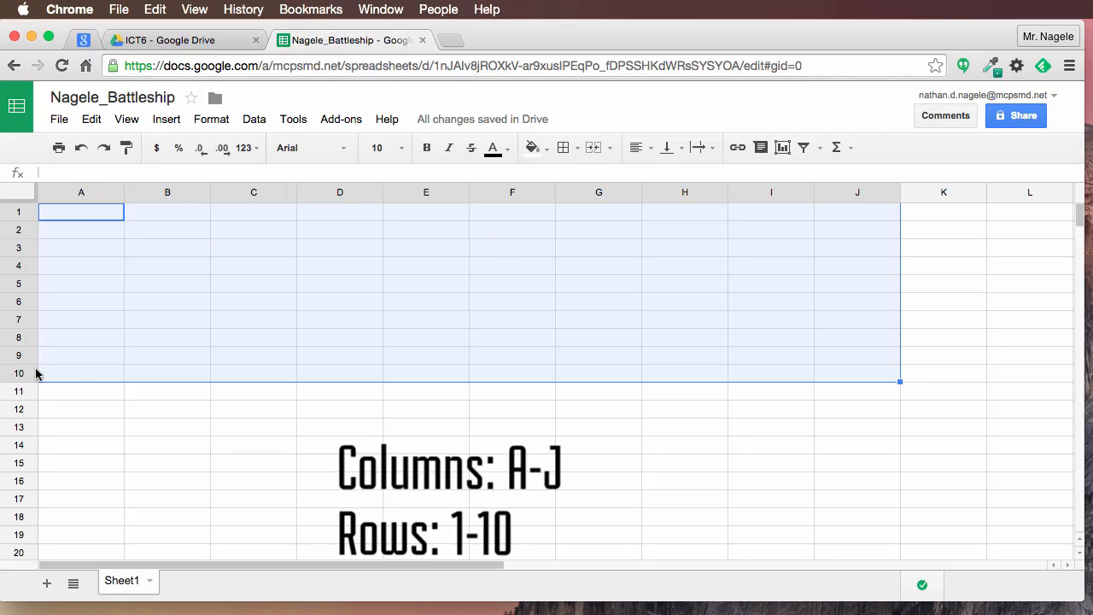
pyautogui.moveTo(735, 347)
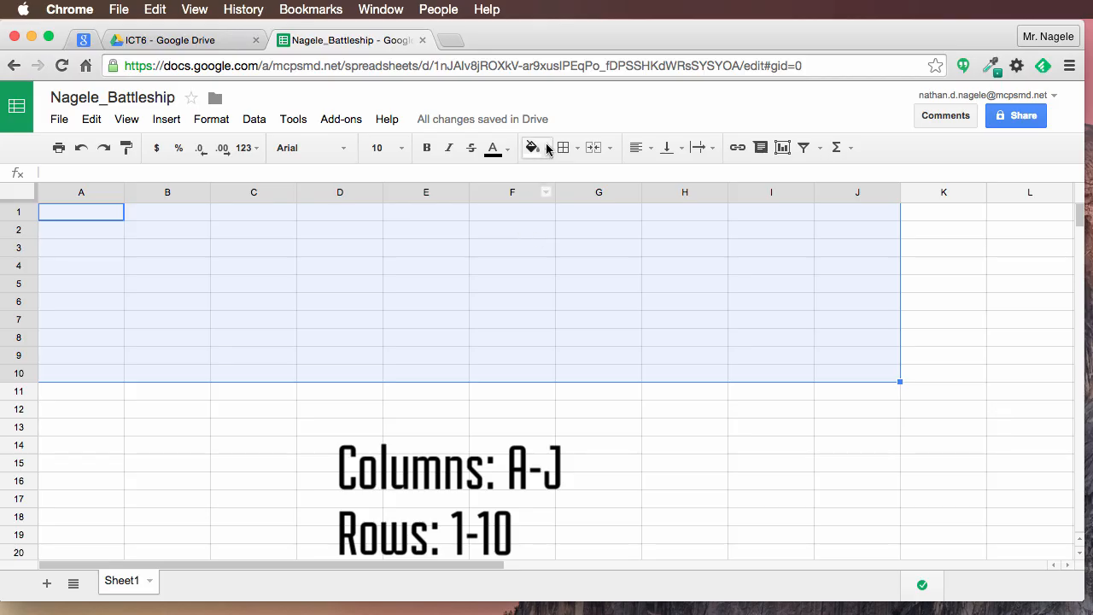
pyautogui.moveTo(537, 148)
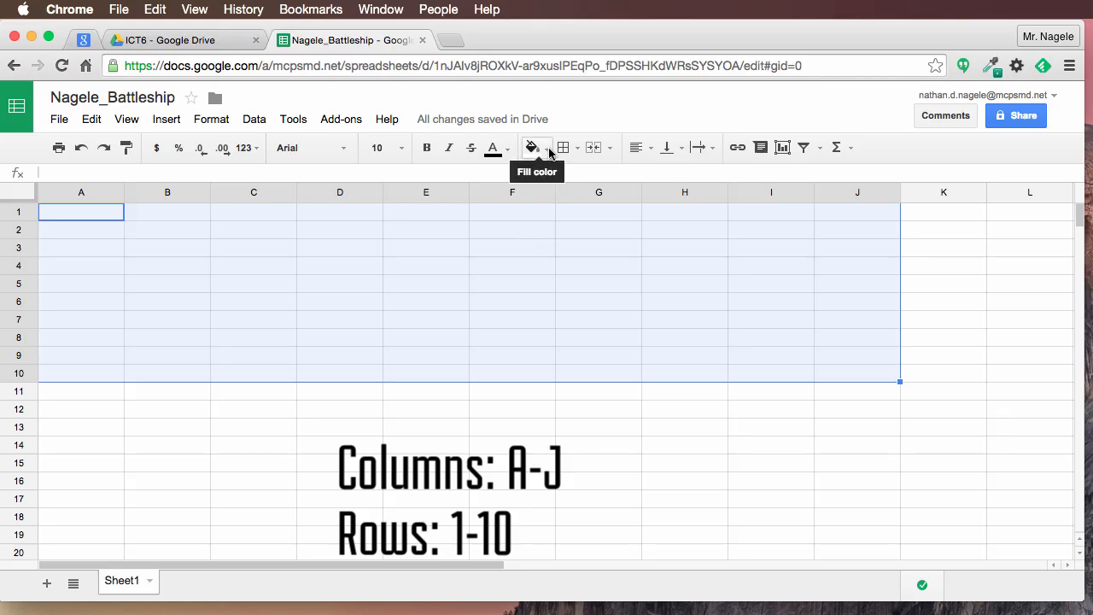
pyautogui.click(531, 146)
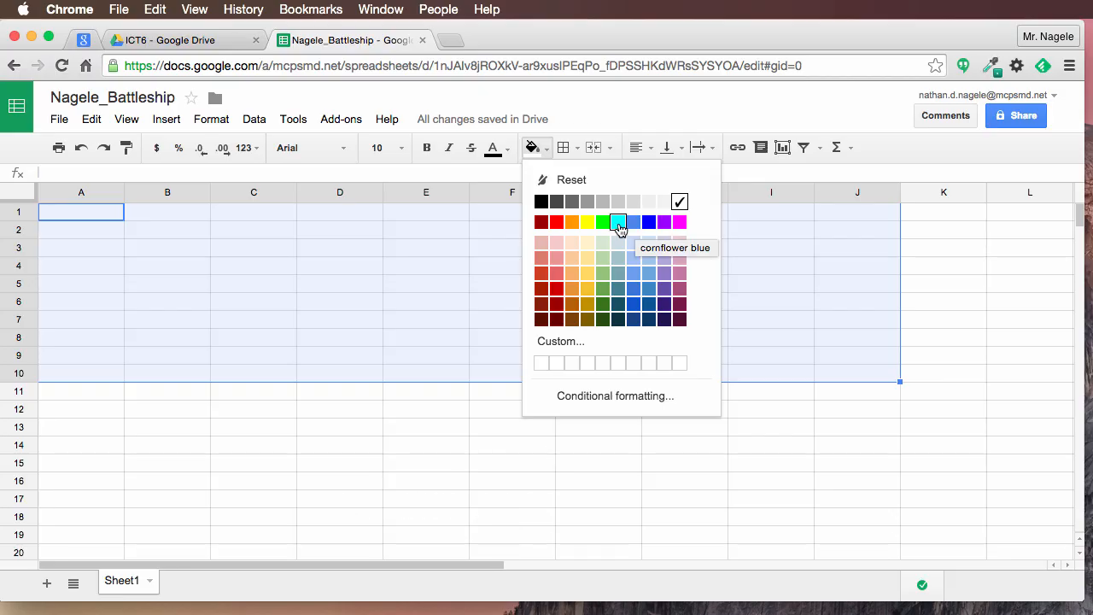
pyautogui.moveTo(634, 227)
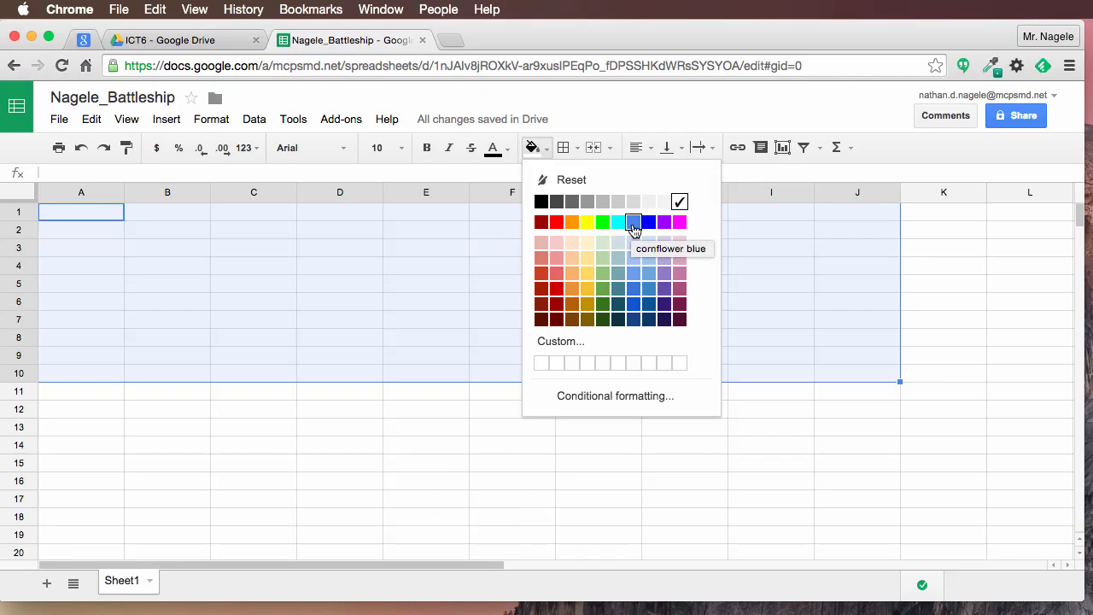
pyautogui.click(630, 222)
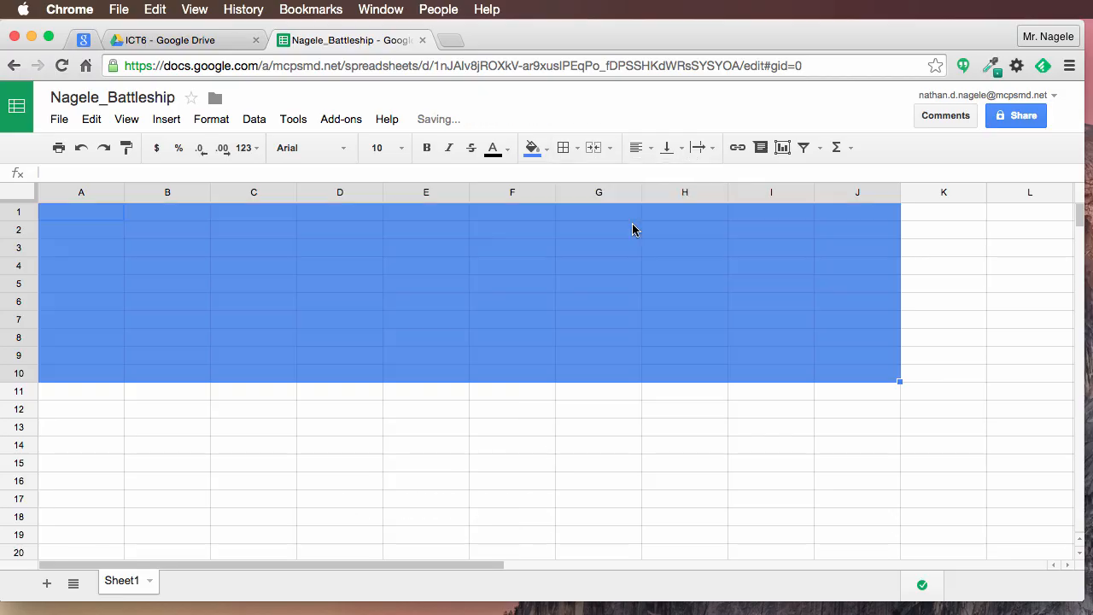
pyautogui.click(426, 391)
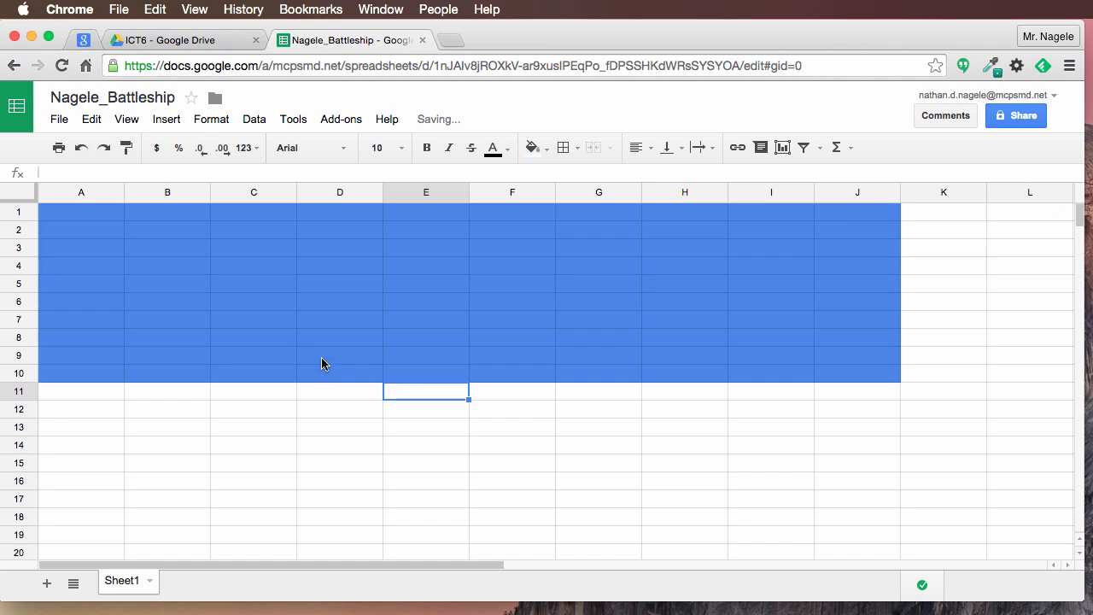
pyautogui.moveTo(288, 394)
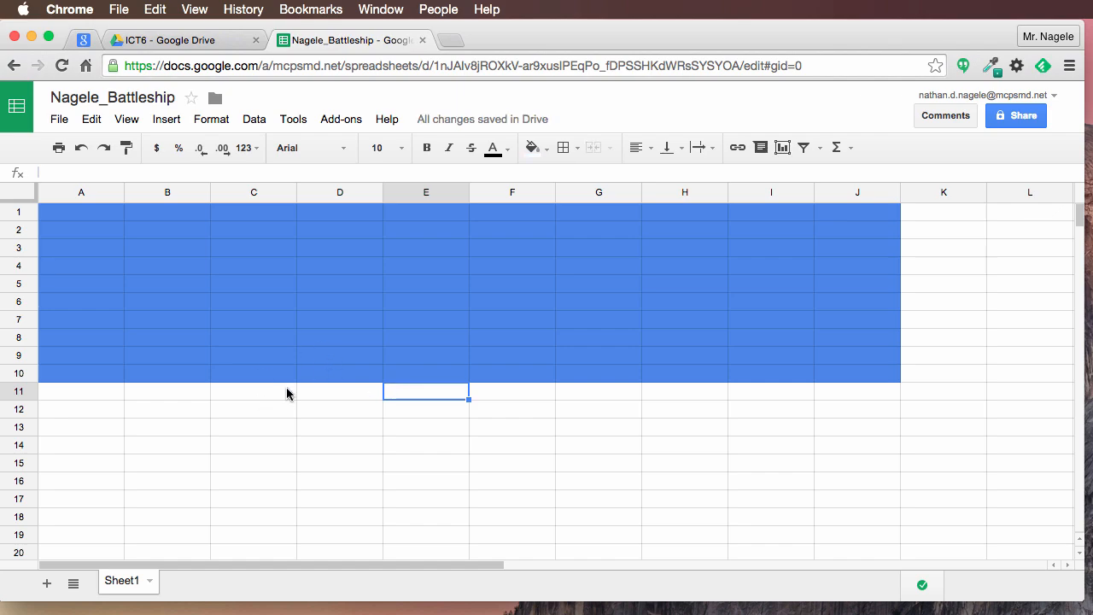
pyautogui.moveTo(142, 221)
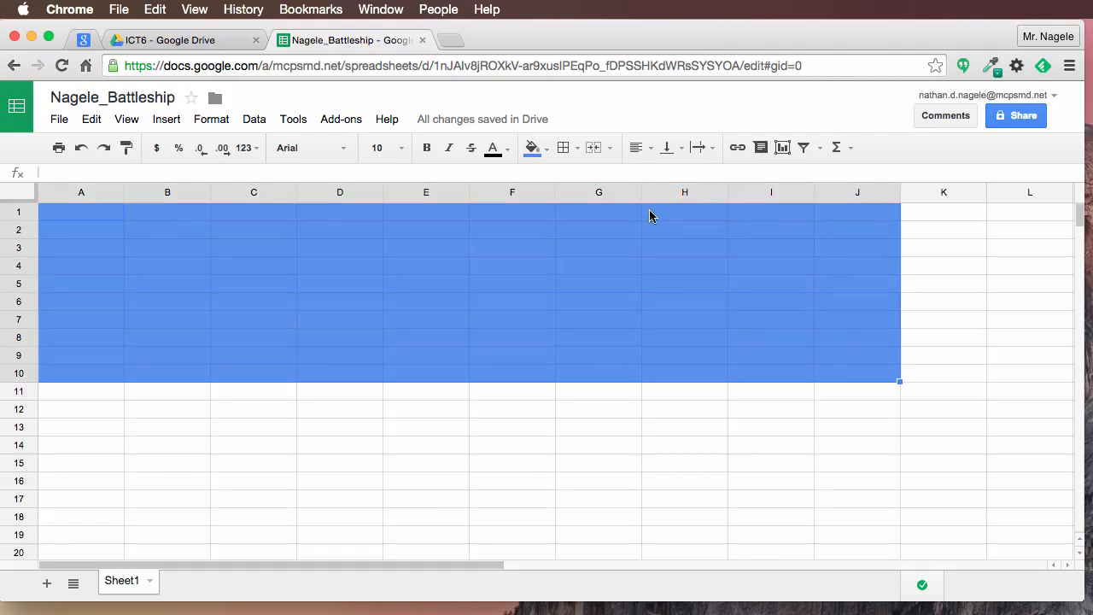
# - Apply black All borders to every cell of the A1:J10 grid
pyautogui.click(562, 148)
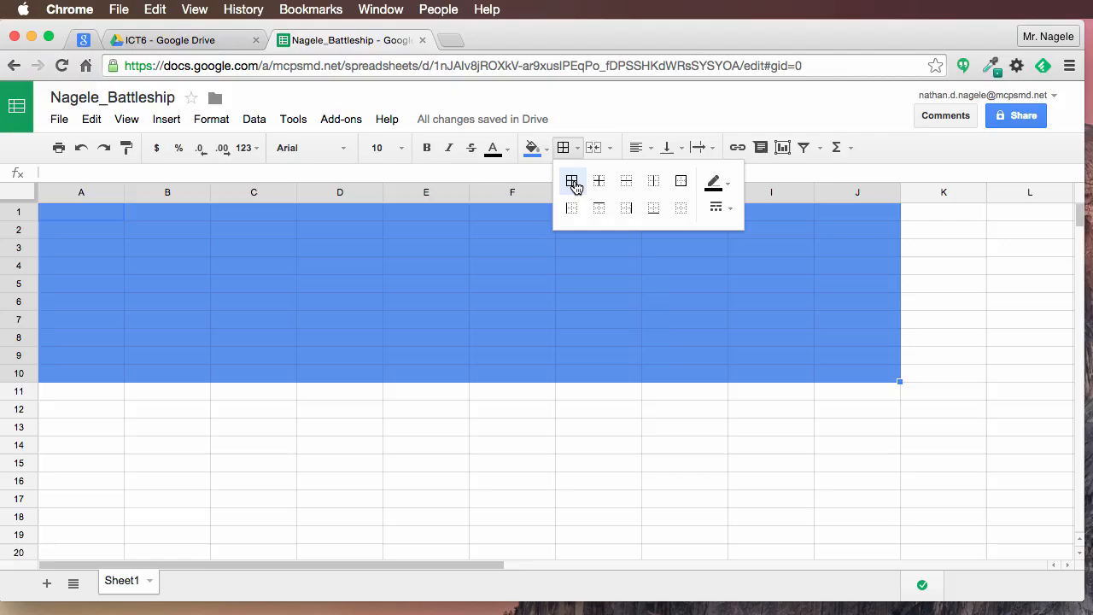
pyautogui.click(571, 180)
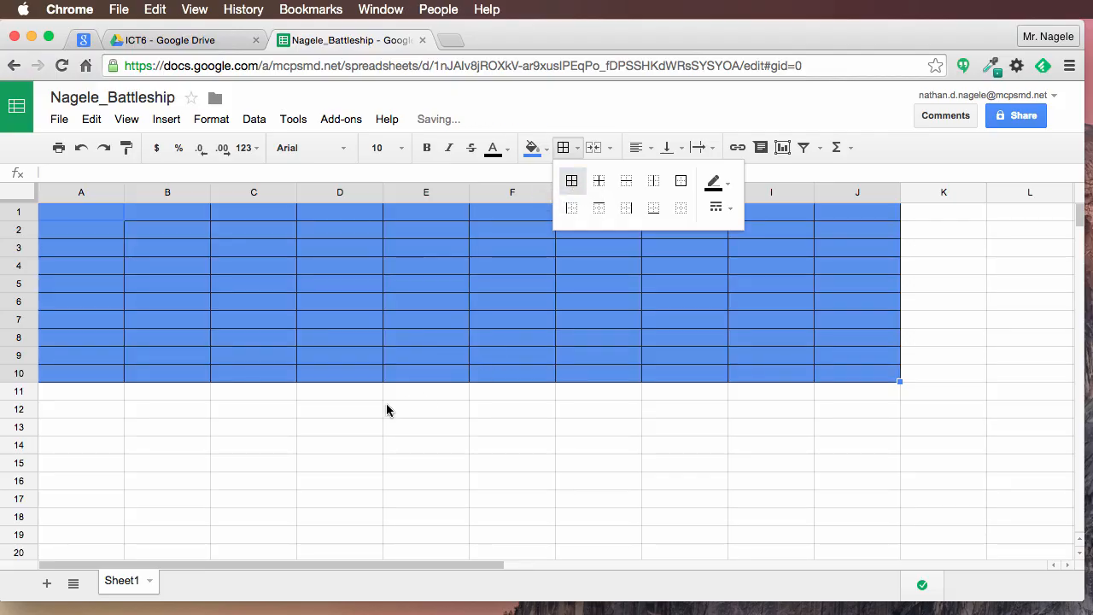
pyautogui.click(425, 409)
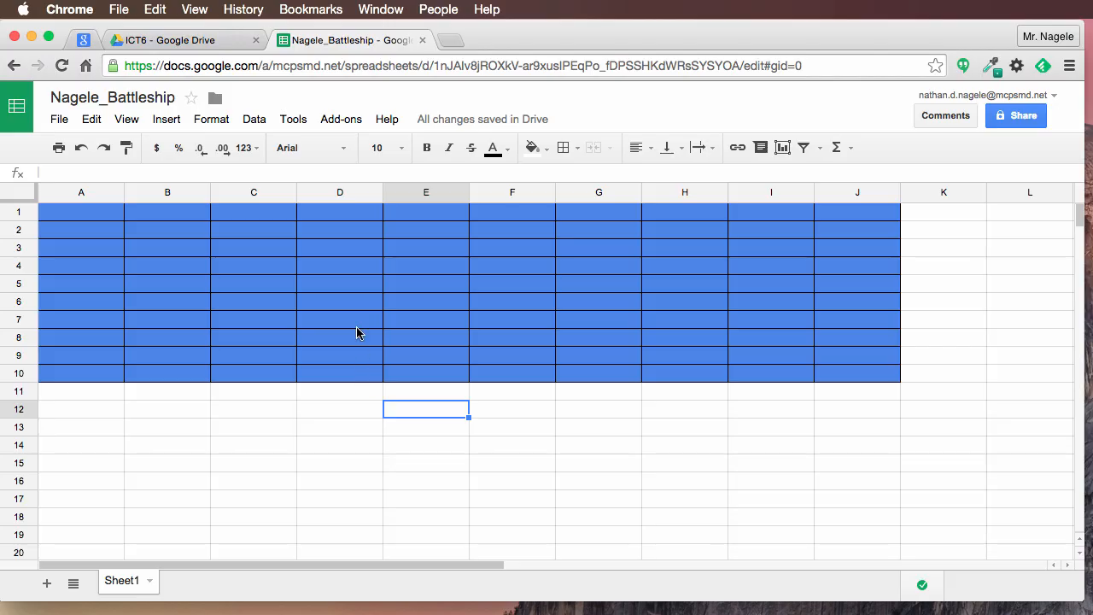
pyautogui.moveTo(243, 306)
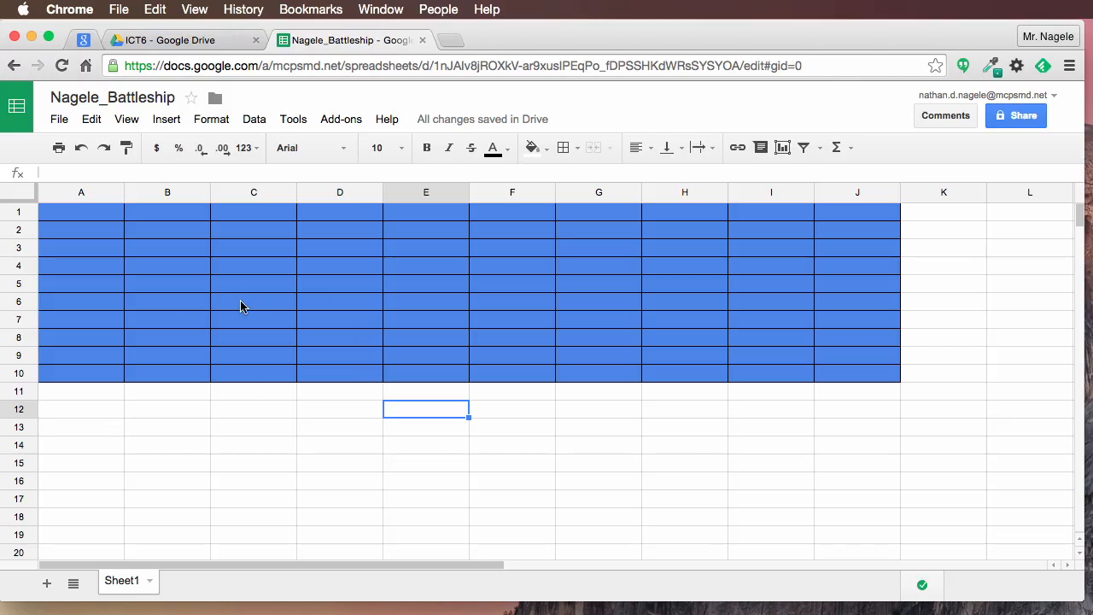
pyautogui.moveTo(165, 584)
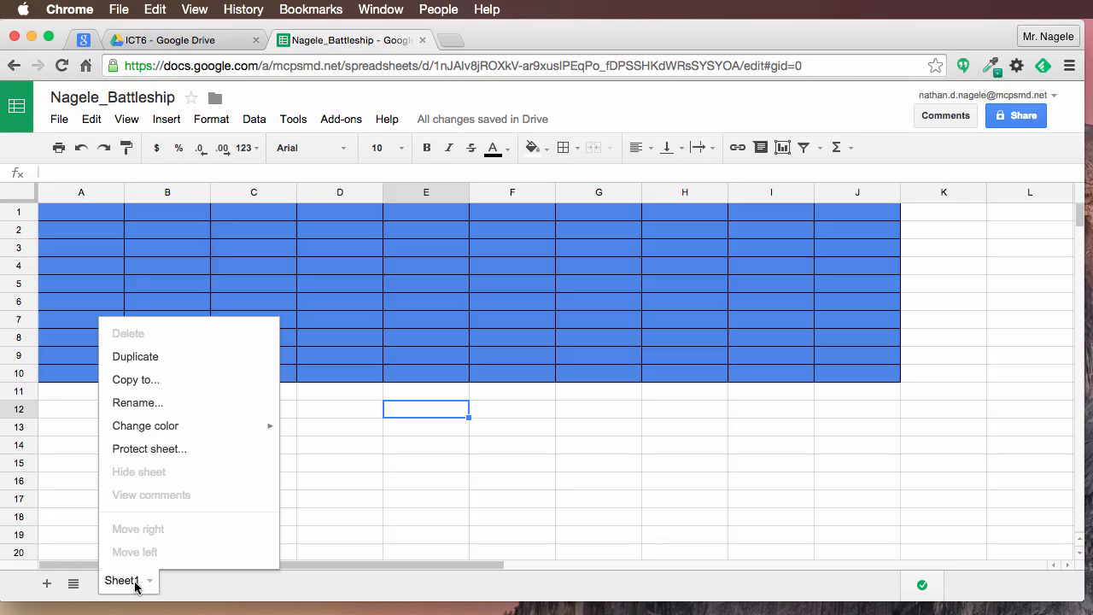
# - Duplicate Sheet1 into 'Copy of Sheet1' and return to the original Sheet1 tab
pyautogui.click(177, 583)
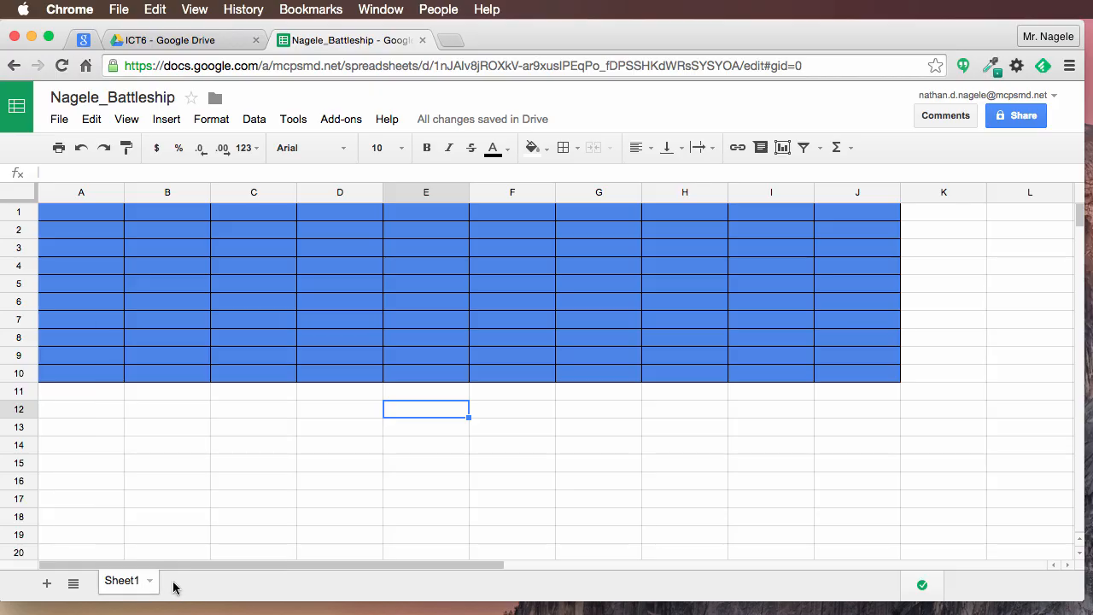
pyautogui.rightClick(124, 581)
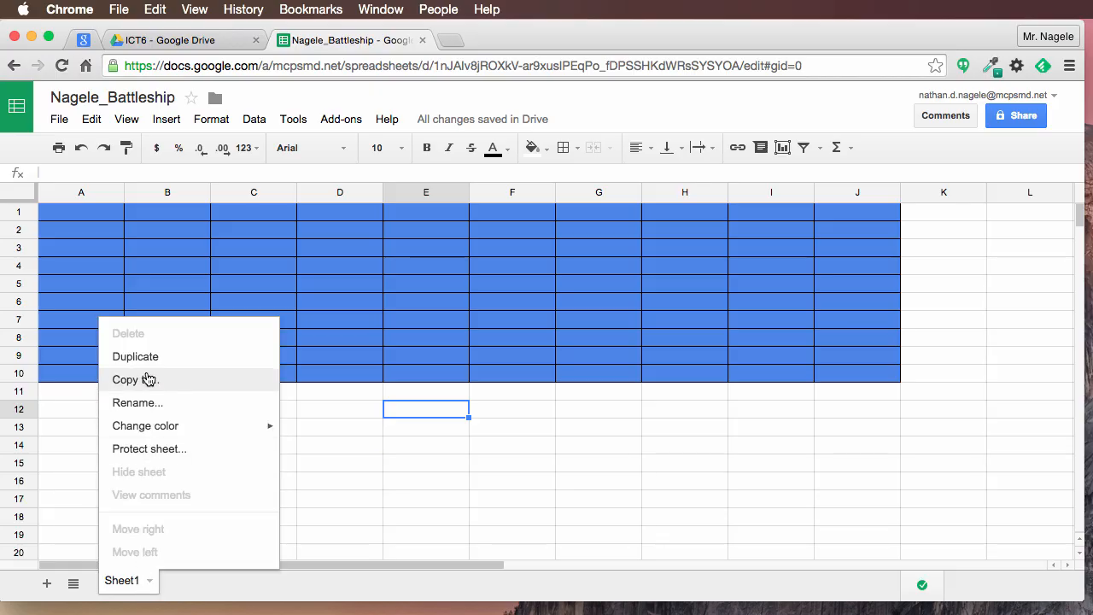
pyautogui.moveTo(149, 363)
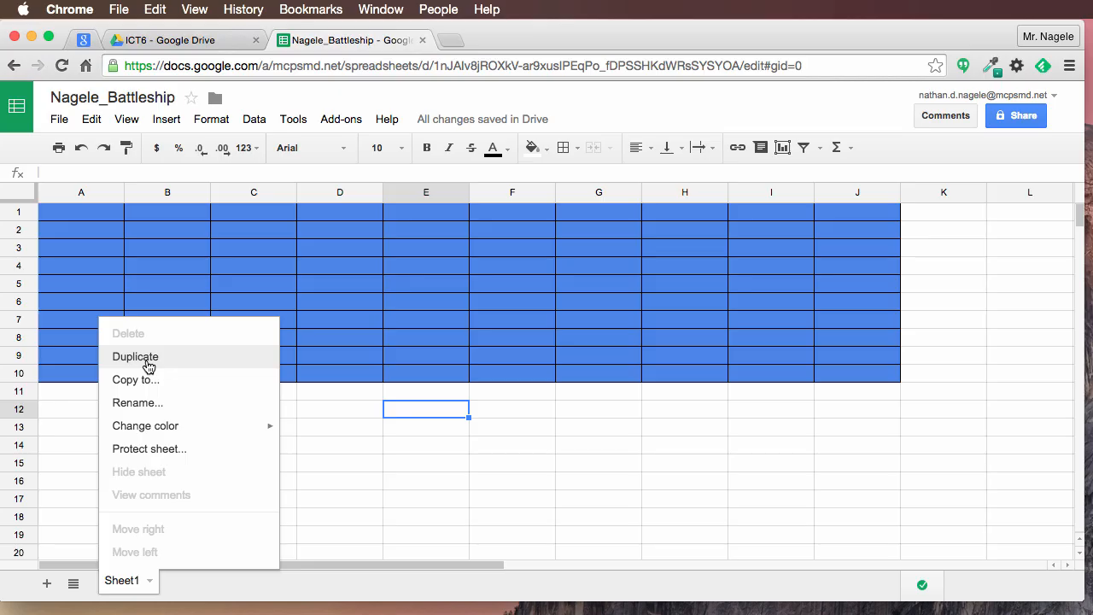
pyautogui.moveTo(147, 363)
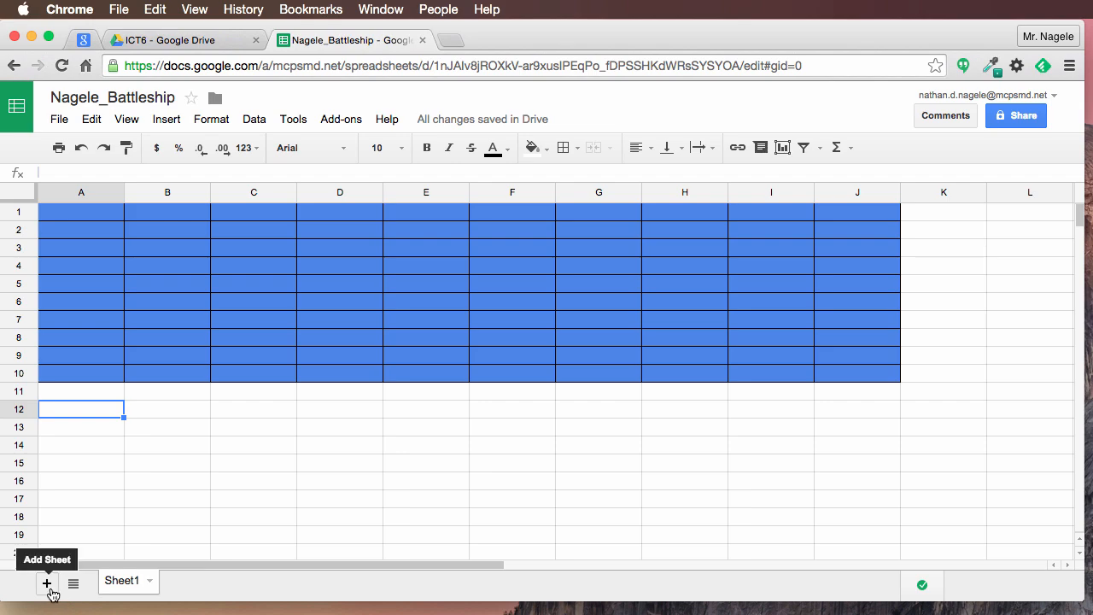
pyautogui.moveTo(134, 584)
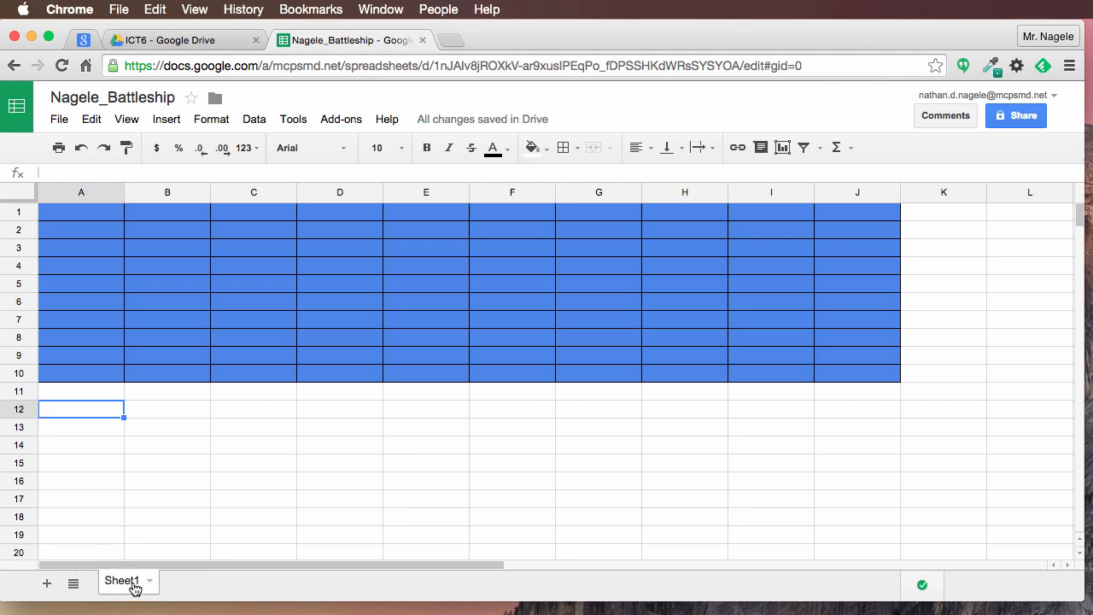
pyautogui.rightClick(124, 597)
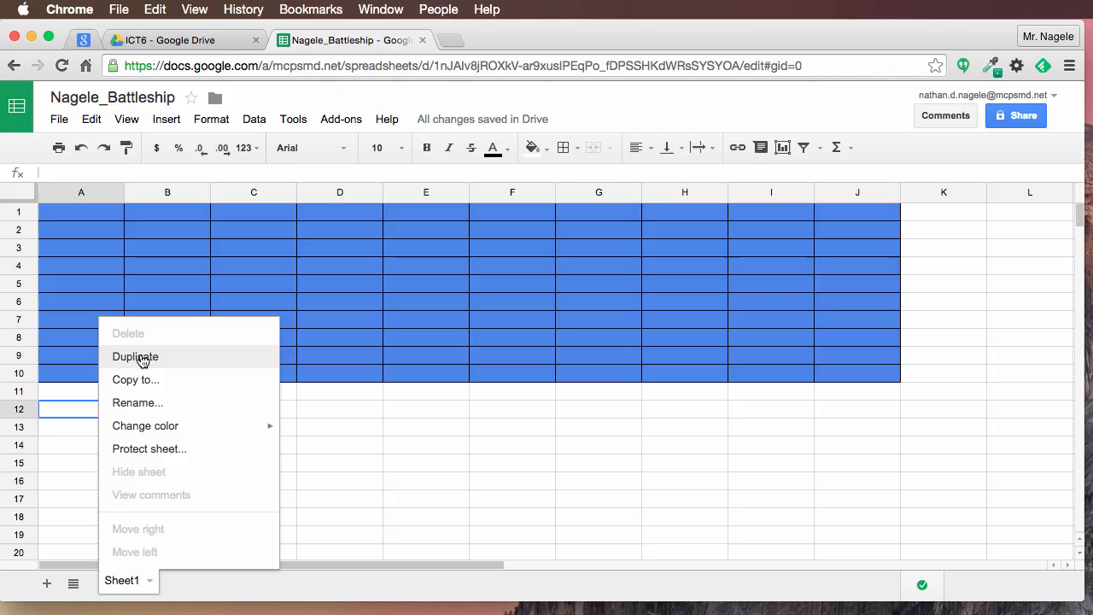
pyautogui.click(135, 357)
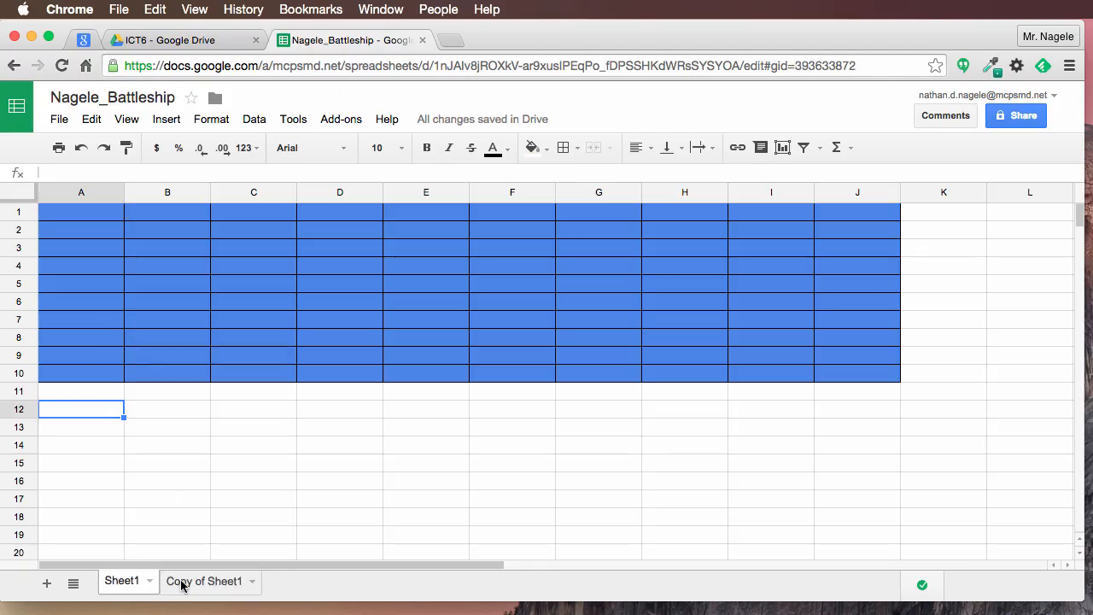
pyautogui.click(121, 581)
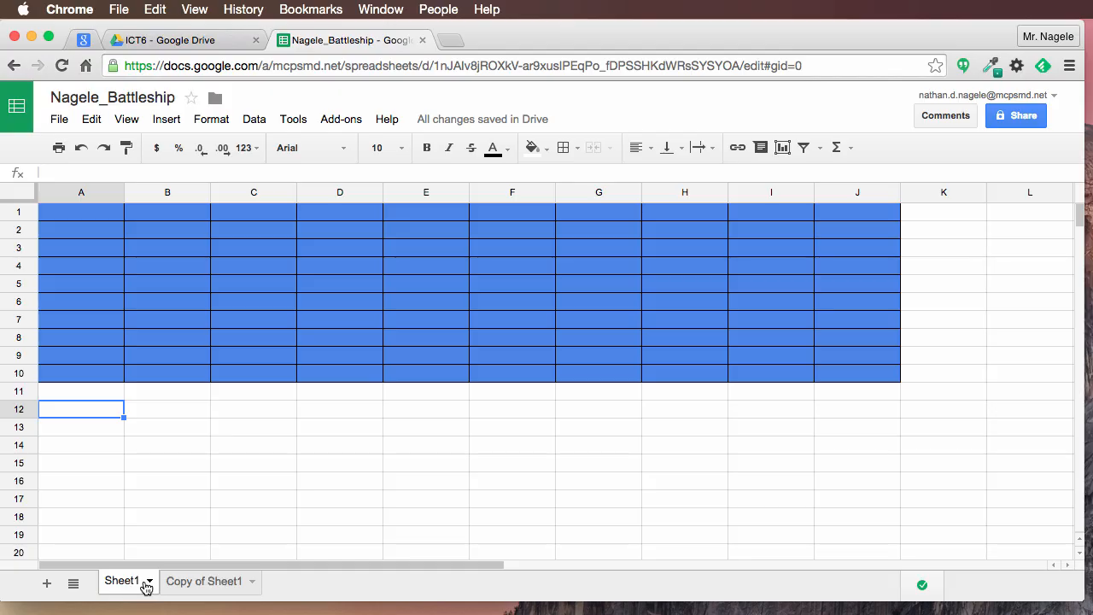
pyautogui.rightClick(128, 582)
pyautogui.write('Mine')
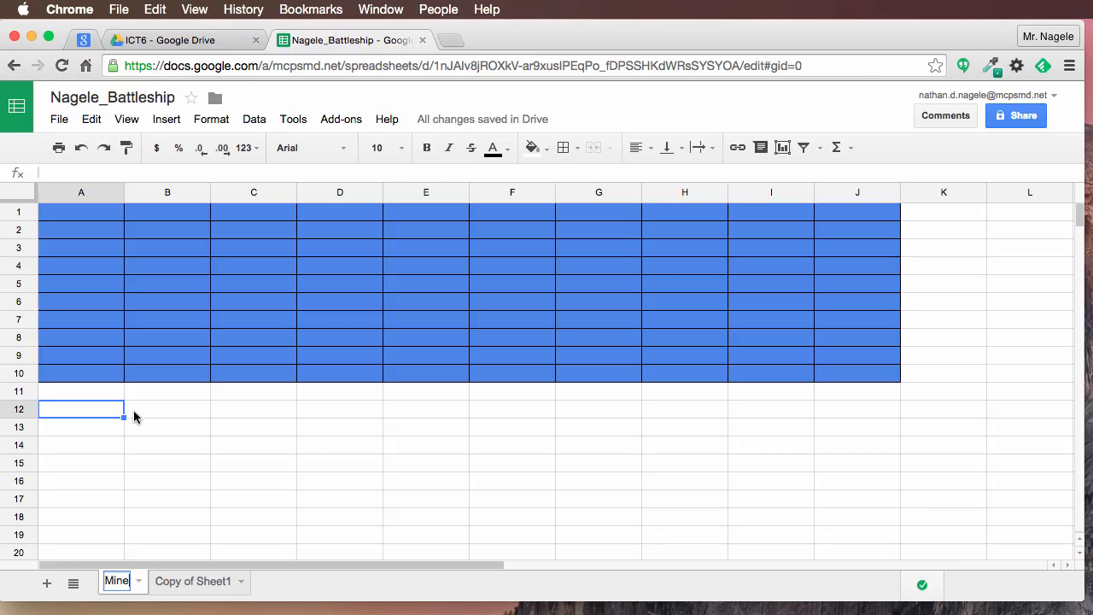
# - Name the original tab 'Mine' and the copied tab 'Opponent'
pyautogui.click(192, 581)
pyautogui.write('Oppone')
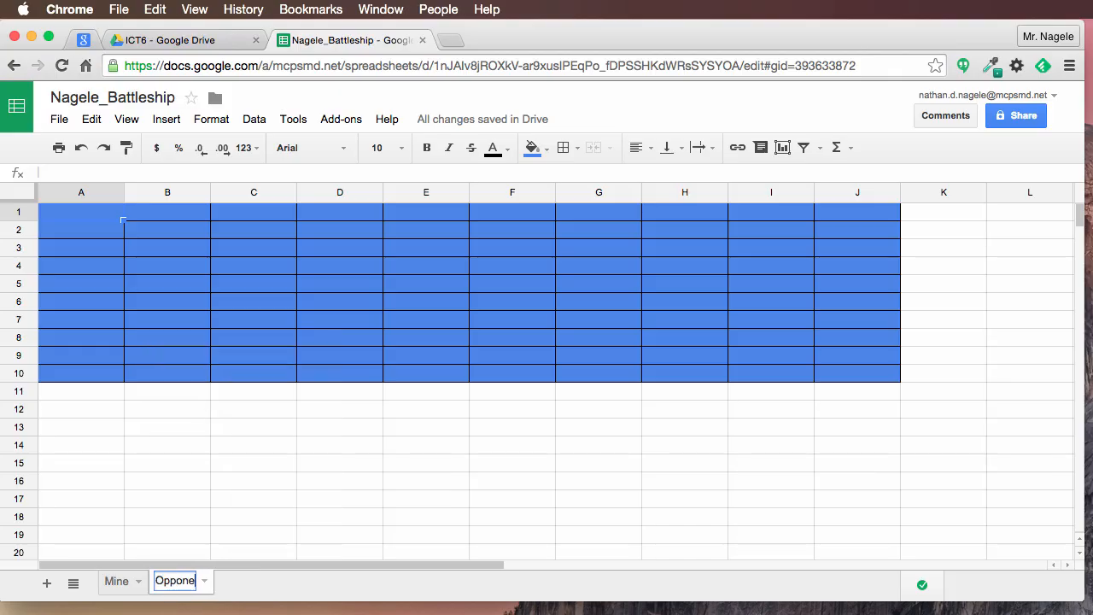
pyautogui.click(252, 480)
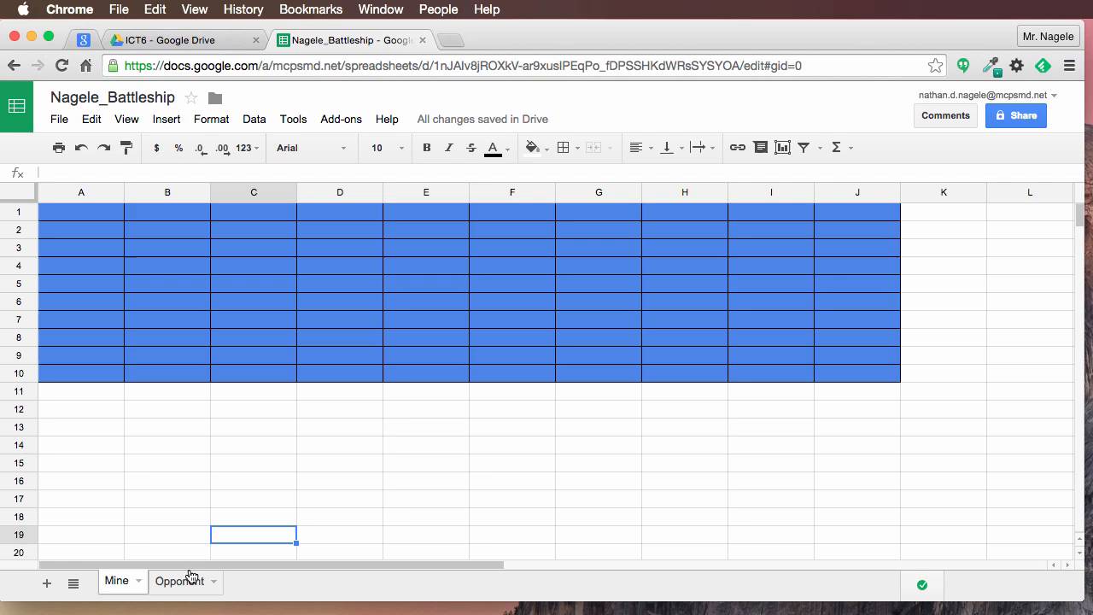
pyautogui.moveTo(130, 581)
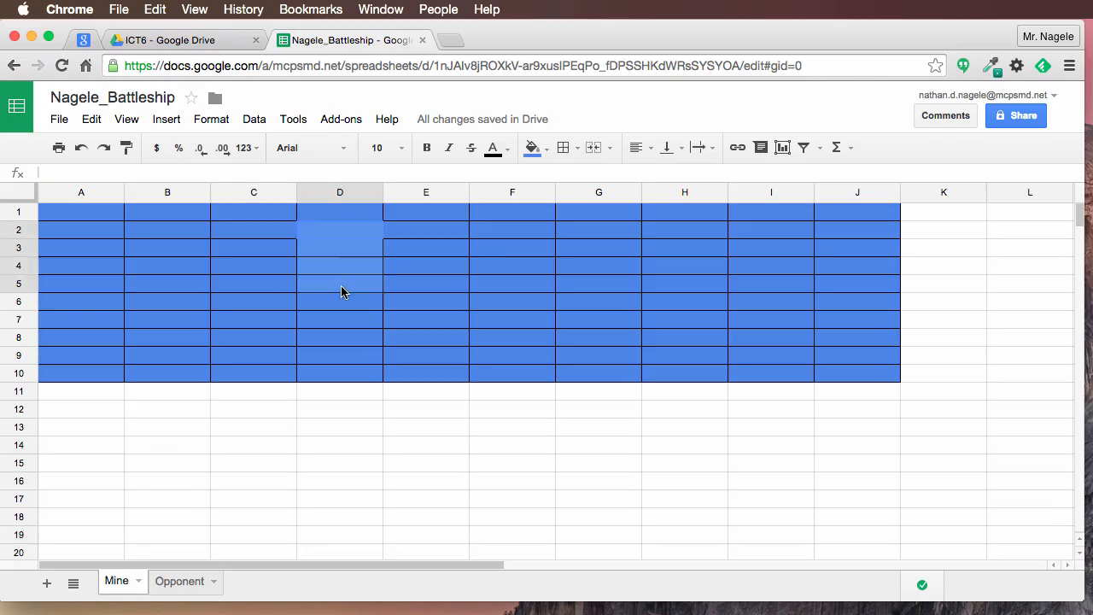
# - Fill the C3:F3, H10:J10 and A1:A5 ship cells black on the Mine grid
pyautogui.click(339, 409)
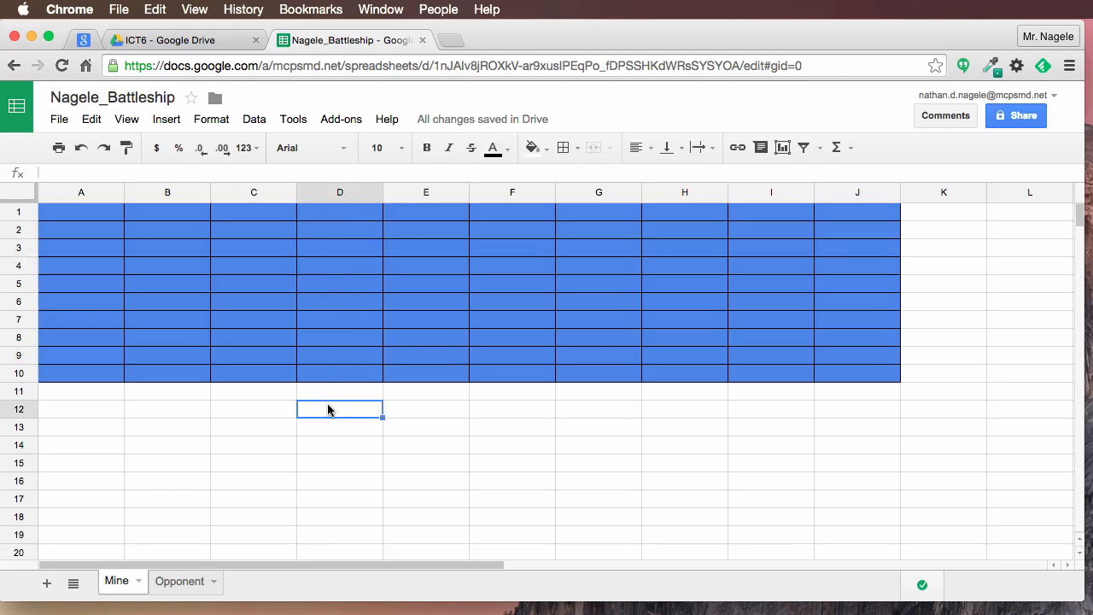
pyautogui.moveTo(233, 281)
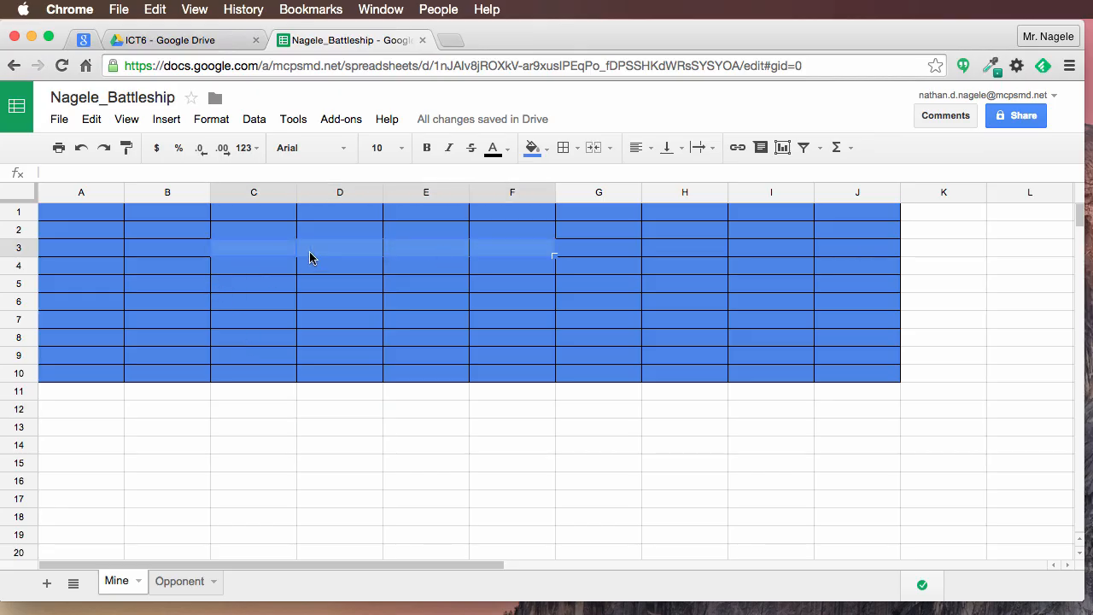
pyautogui.click(546, 148)
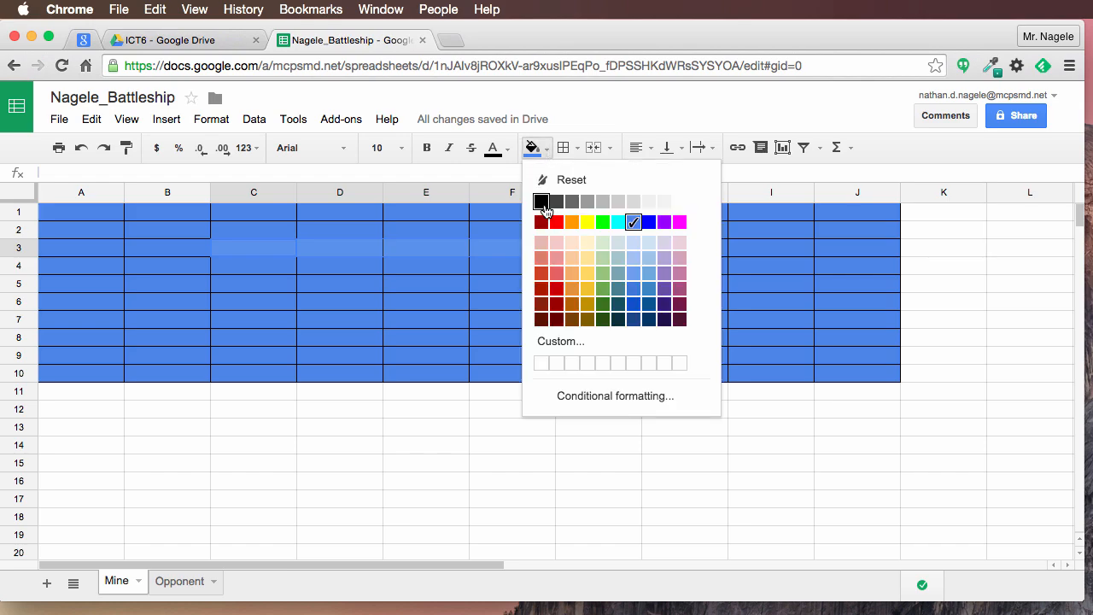
pyautogui.click(542, 200)
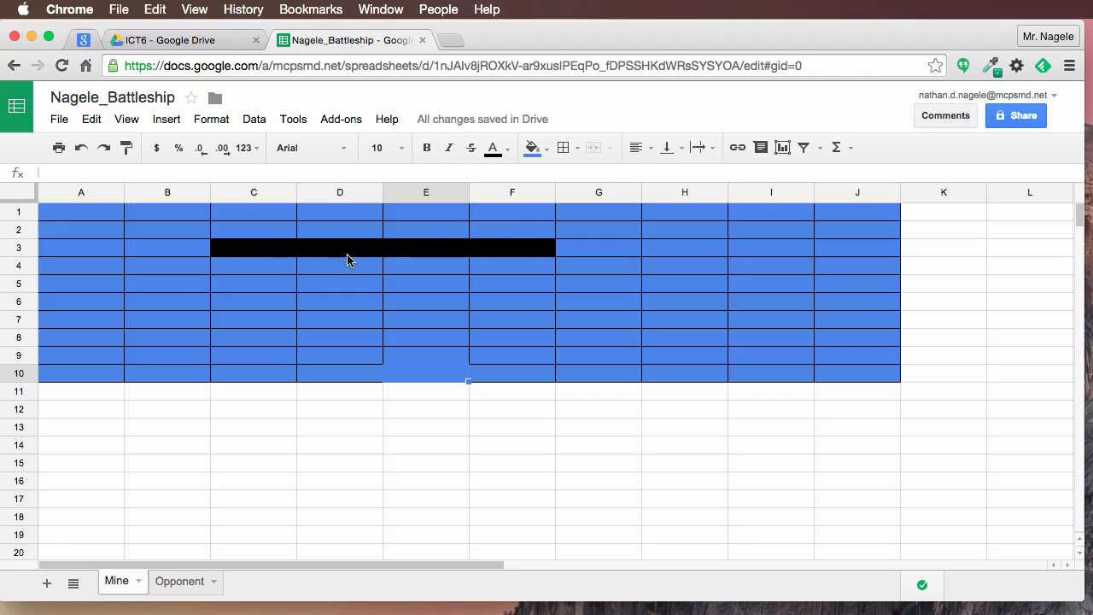
pyautogui.moveTo(764, 217)
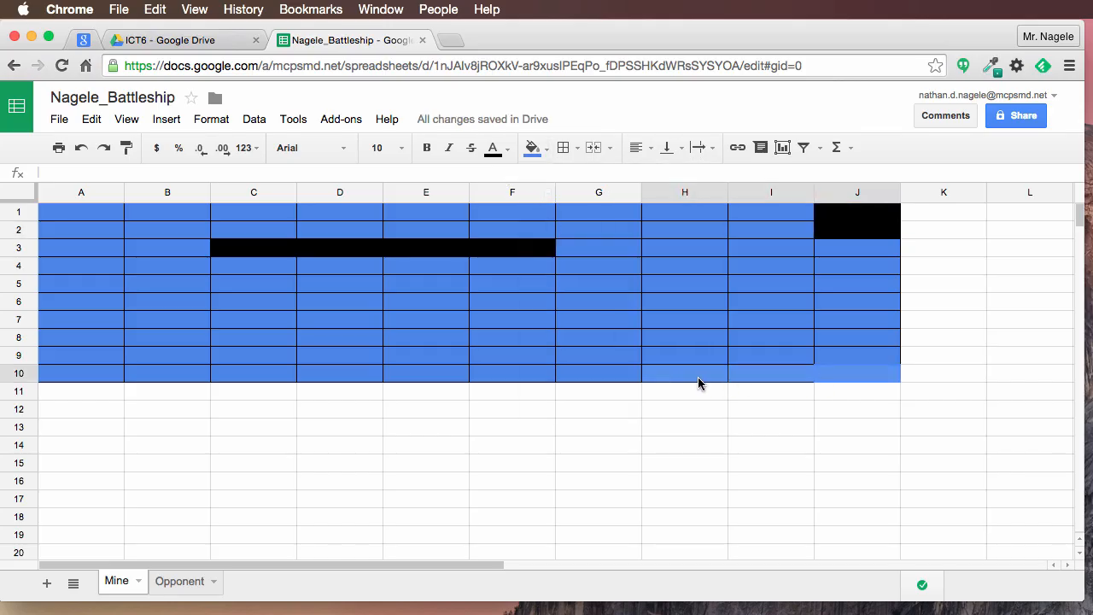
pyautogui.click(547, 147)
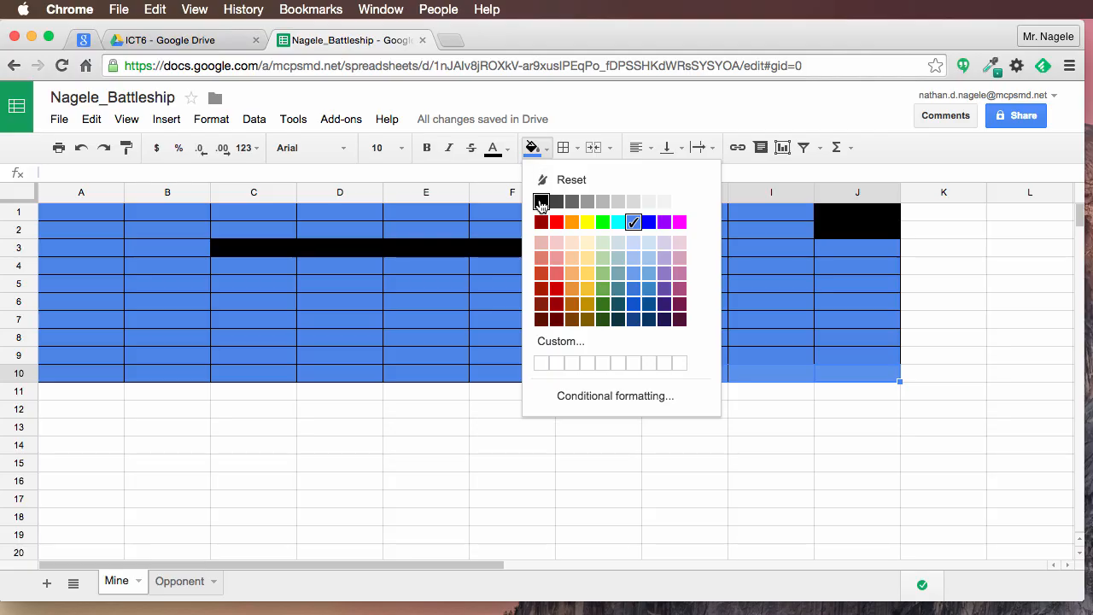
pyautogui.click(542, 202)
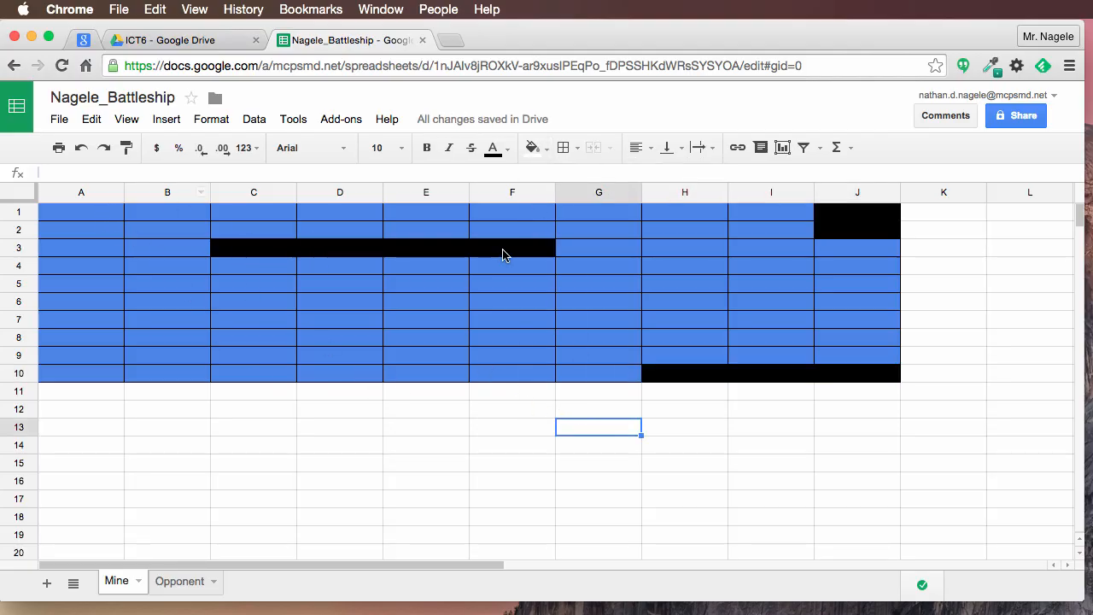
pyautogui.moveTo(862, 247)
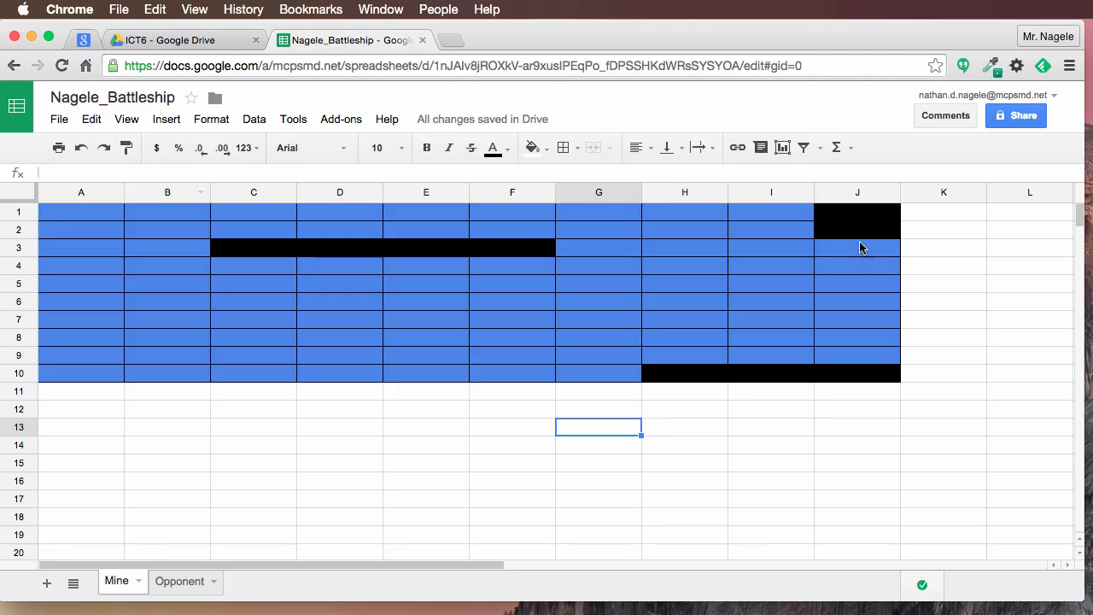
pyautogui.moveTo(48, 234)
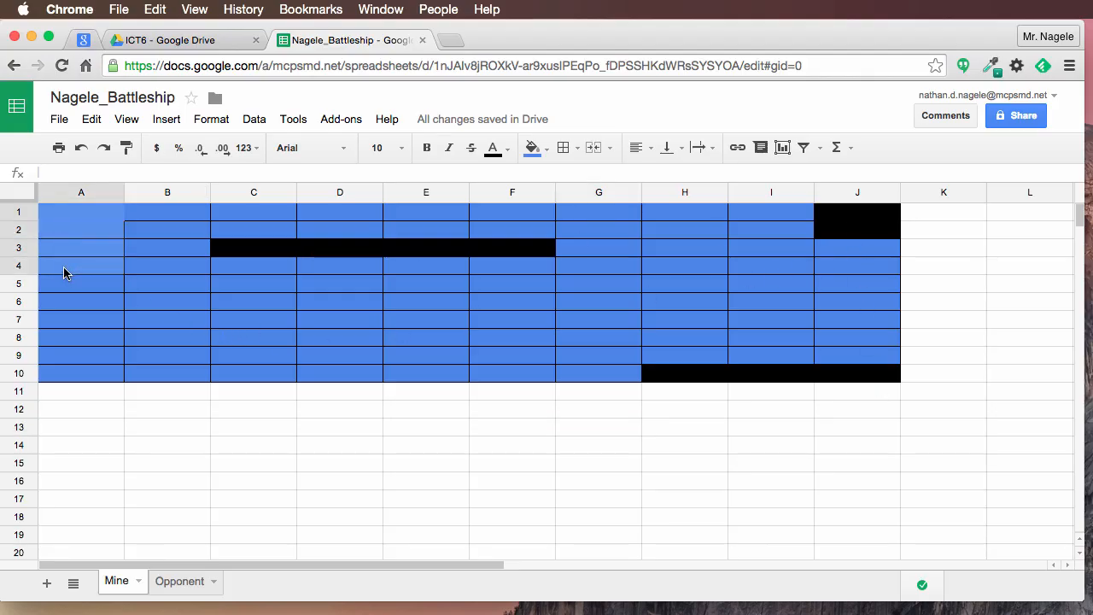
pyautogui.click(529, 147)
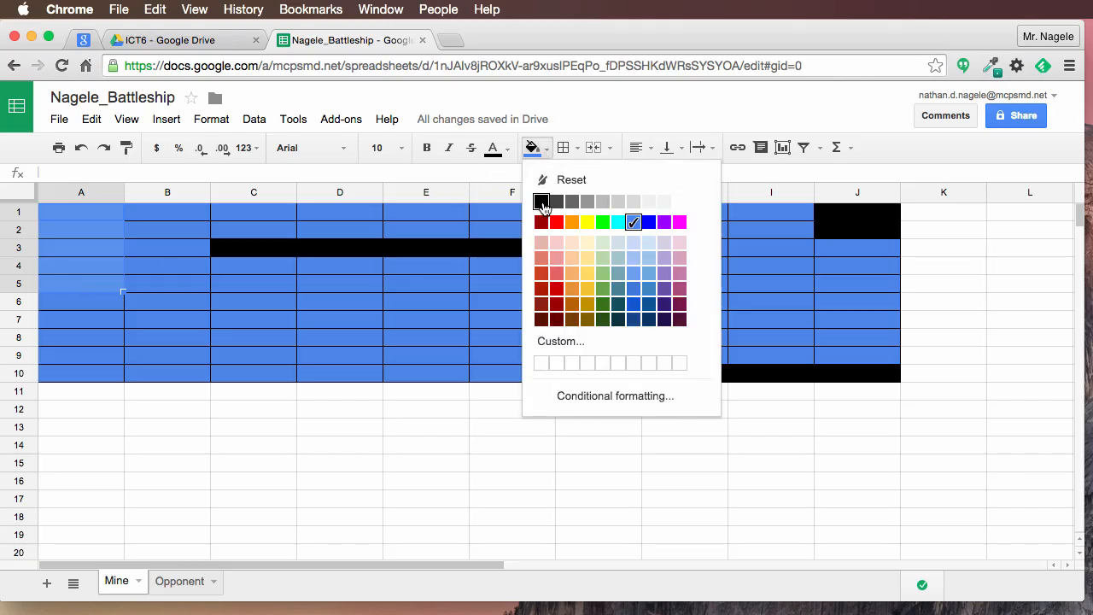
pyautogui.click(541, 201)
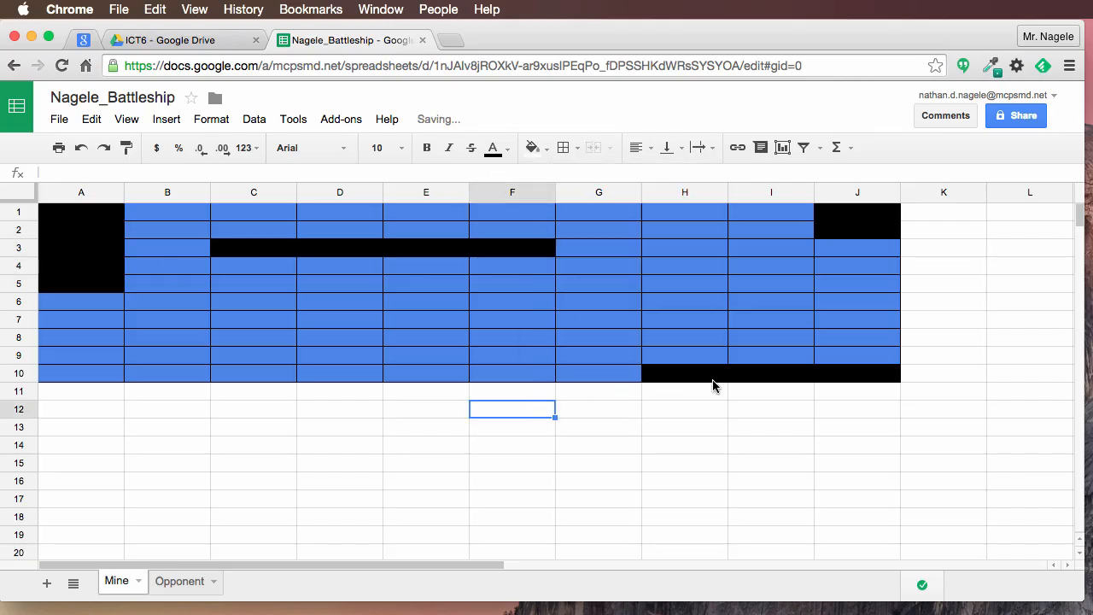
pyautogui.moveTo(211, 359)
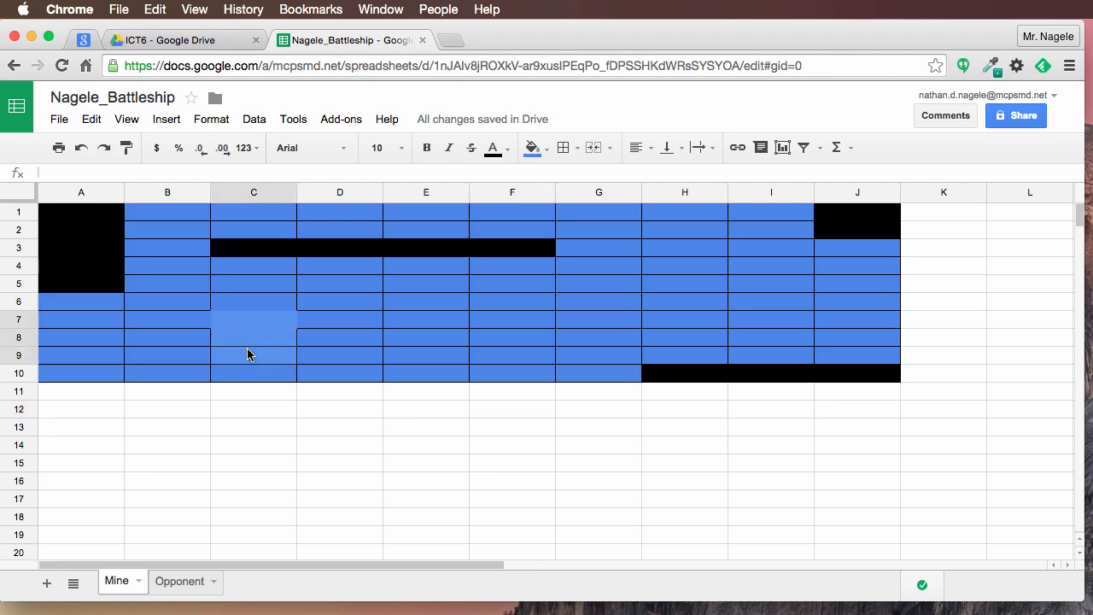
pyautogui.click(530, 147)
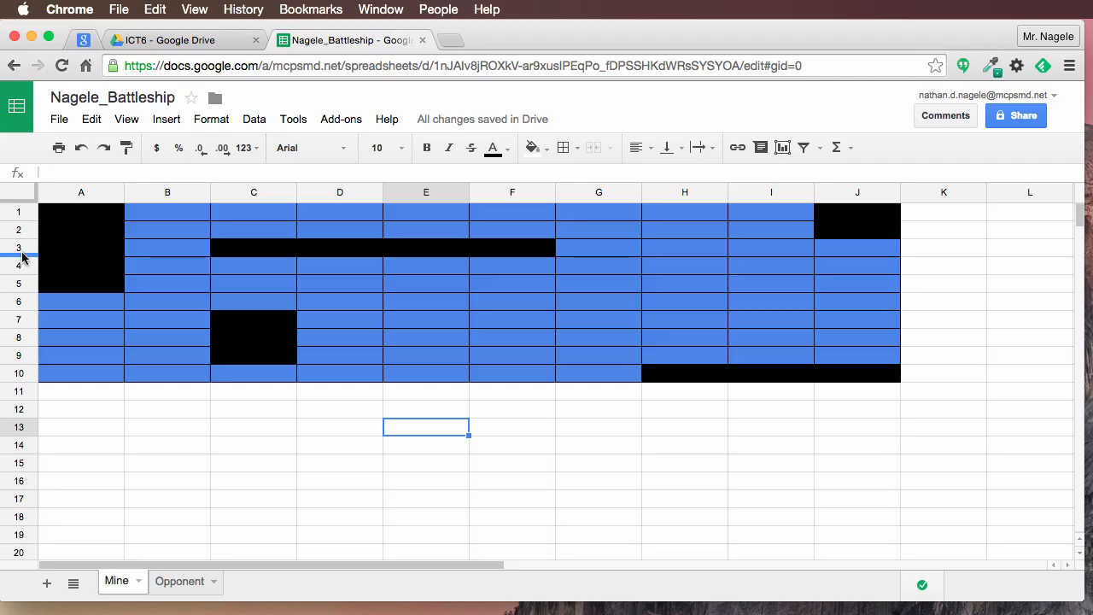
# - On Mine, colour A1 dark red for a hit and B1 white for a miss
pyautogui.click(80, 211)
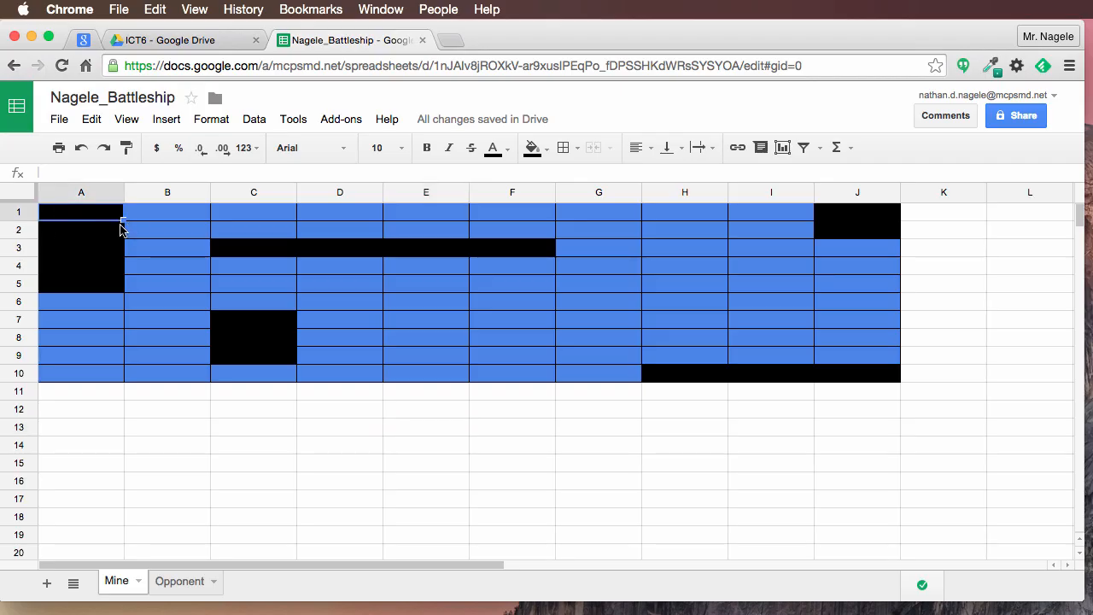
pyautogui.moveTo(101, 225)
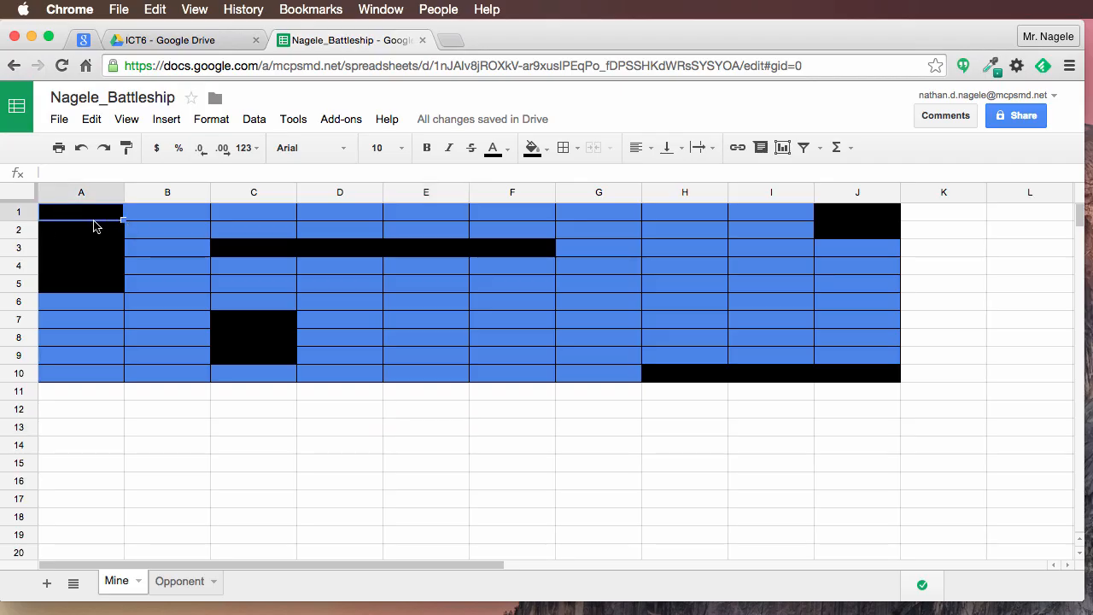
pyautogui.moveTo(532, 147)
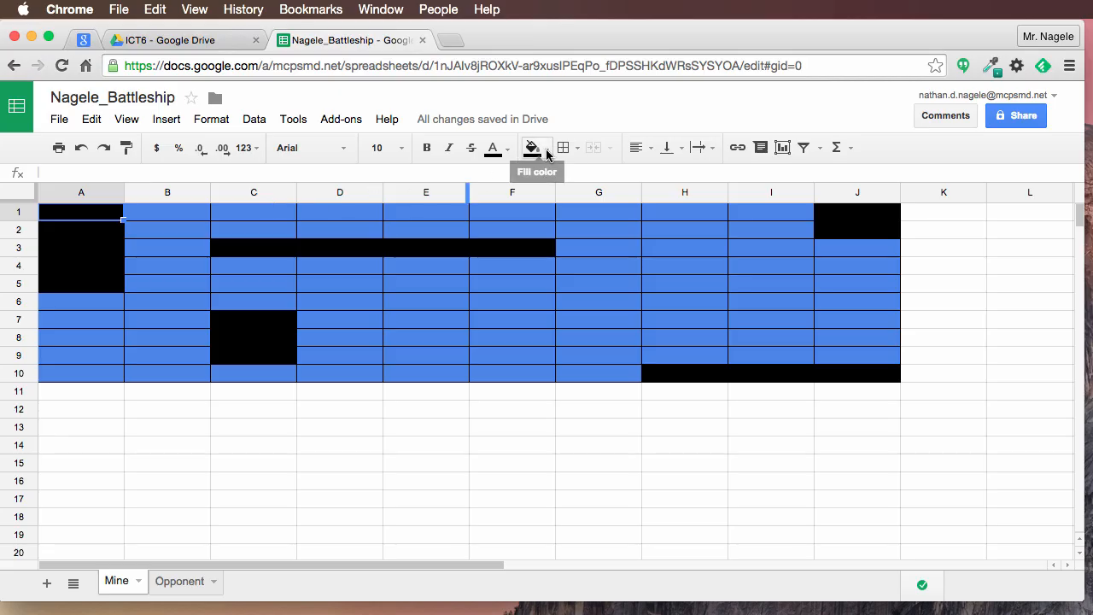
pyautogui.click(531, 148)
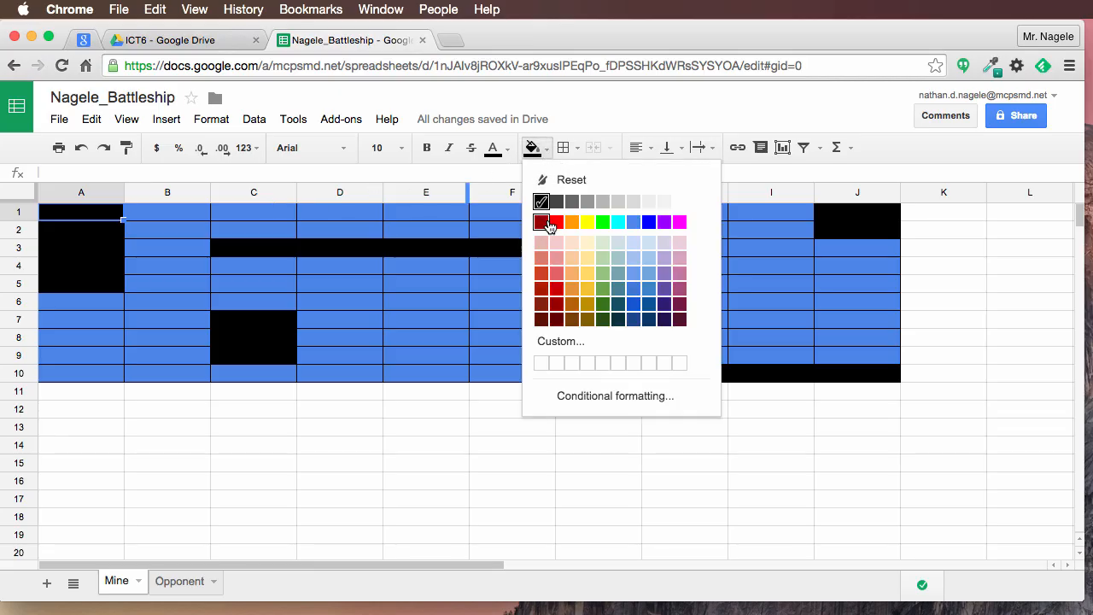
pyautogui.click(547, 223)
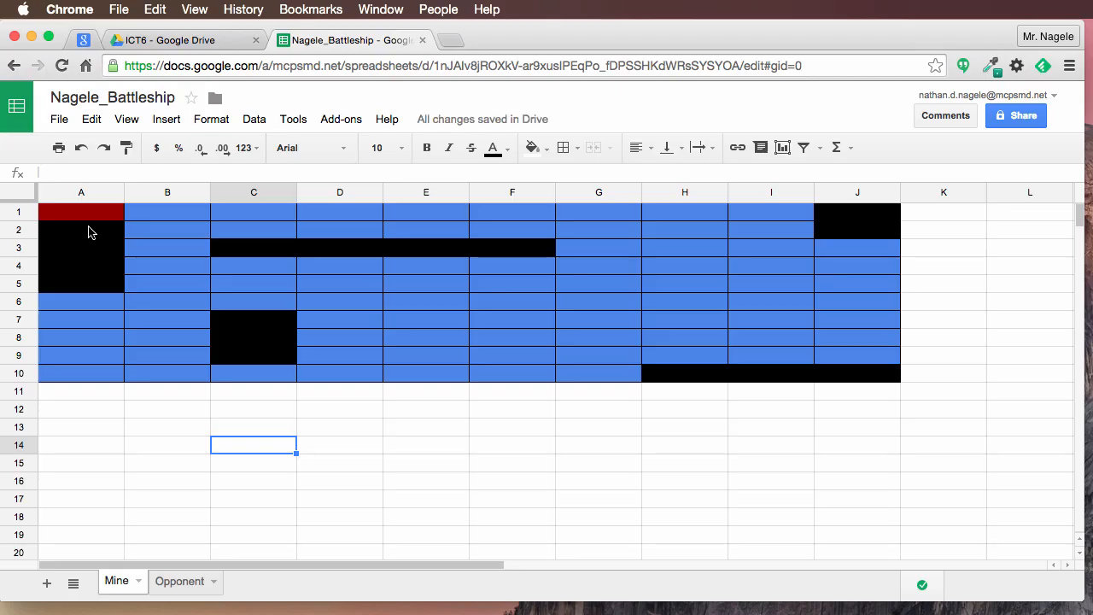
pyautogui.moveTo(113, 248)
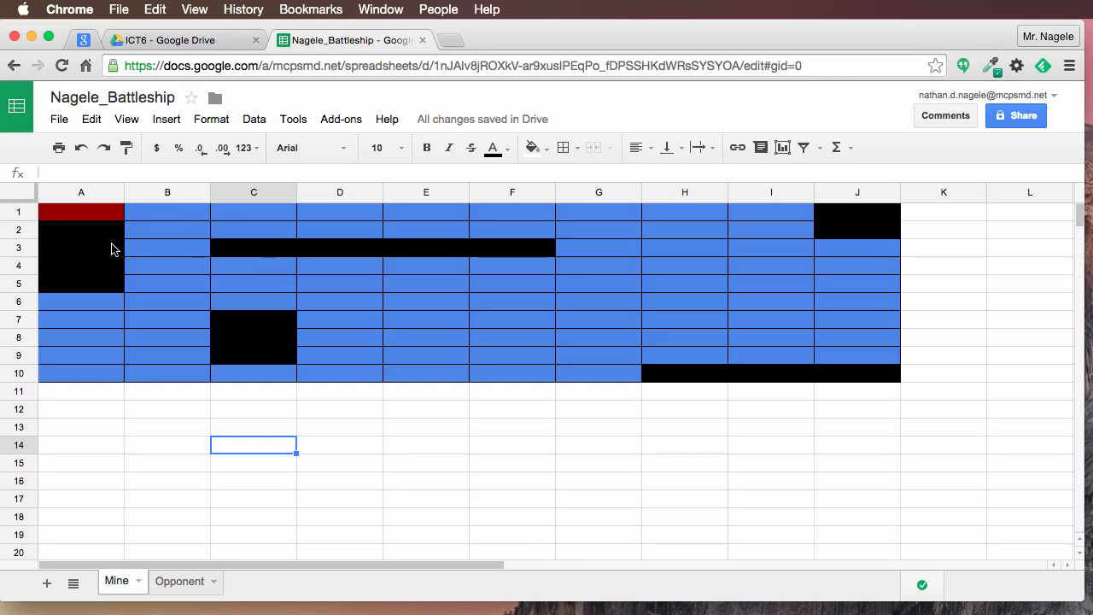
pyautogui.moveTo(159, 223)
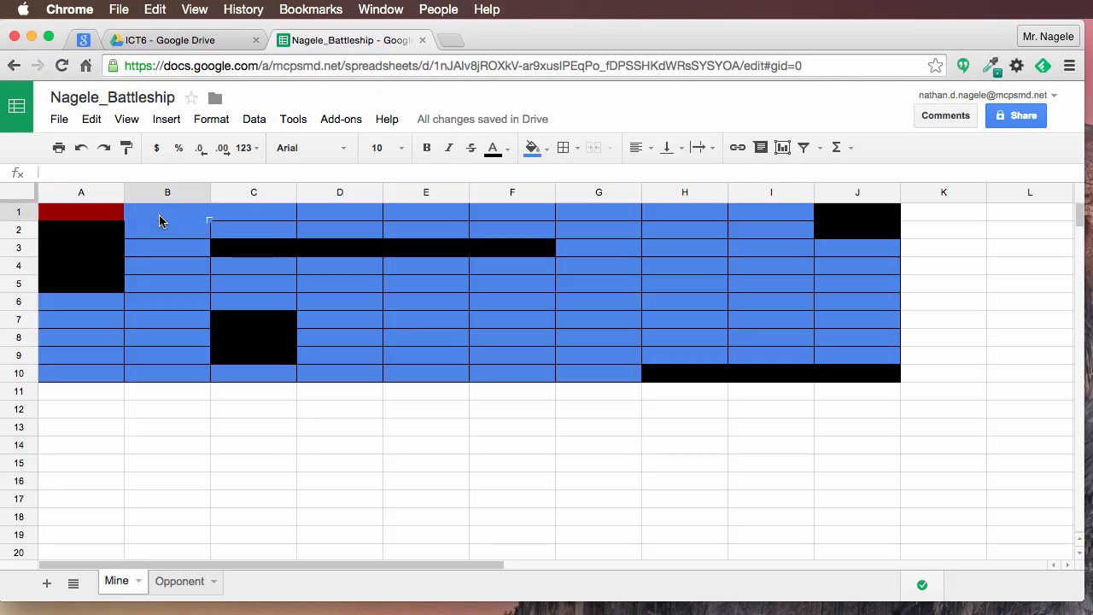
pyautogui.click(531, 148)
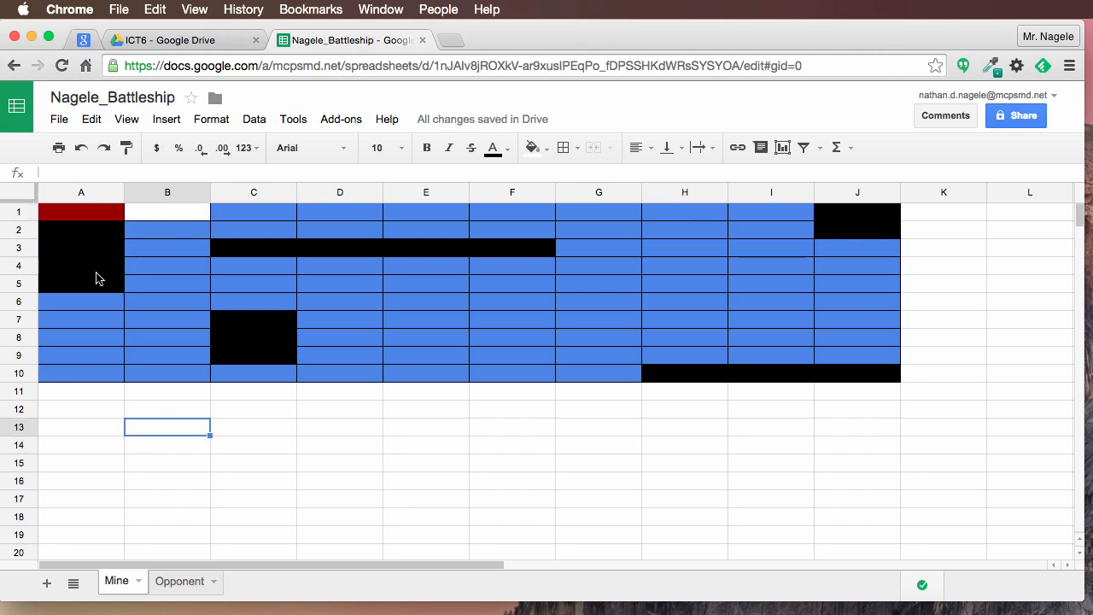
pyautogui.moveTo(75, 320)
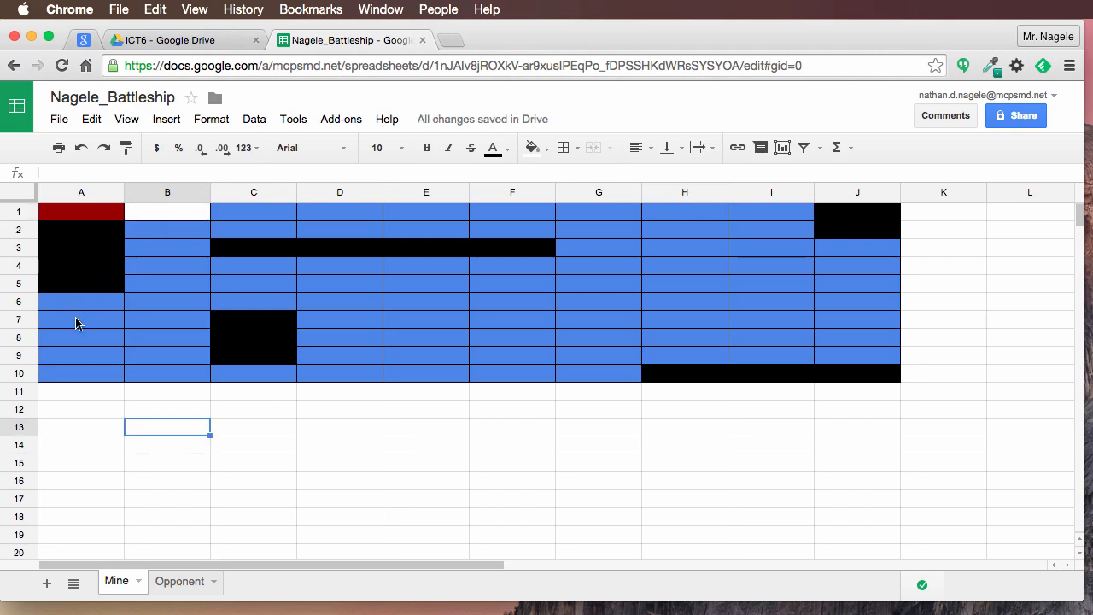
pyautogui.moveTo(521, 328)
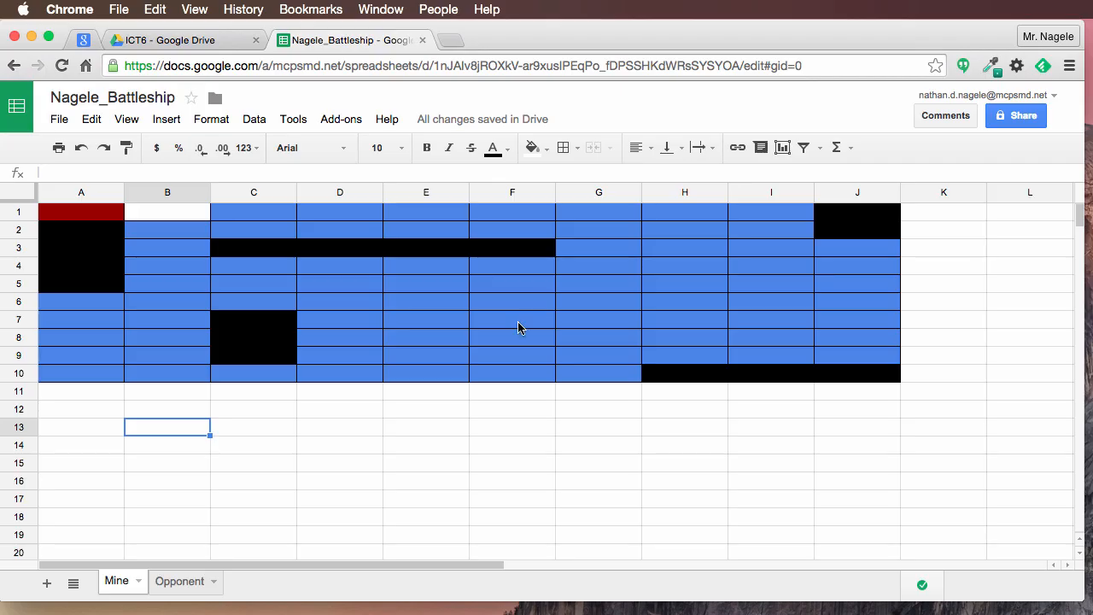
pyautogui.moveTo(228, 541)
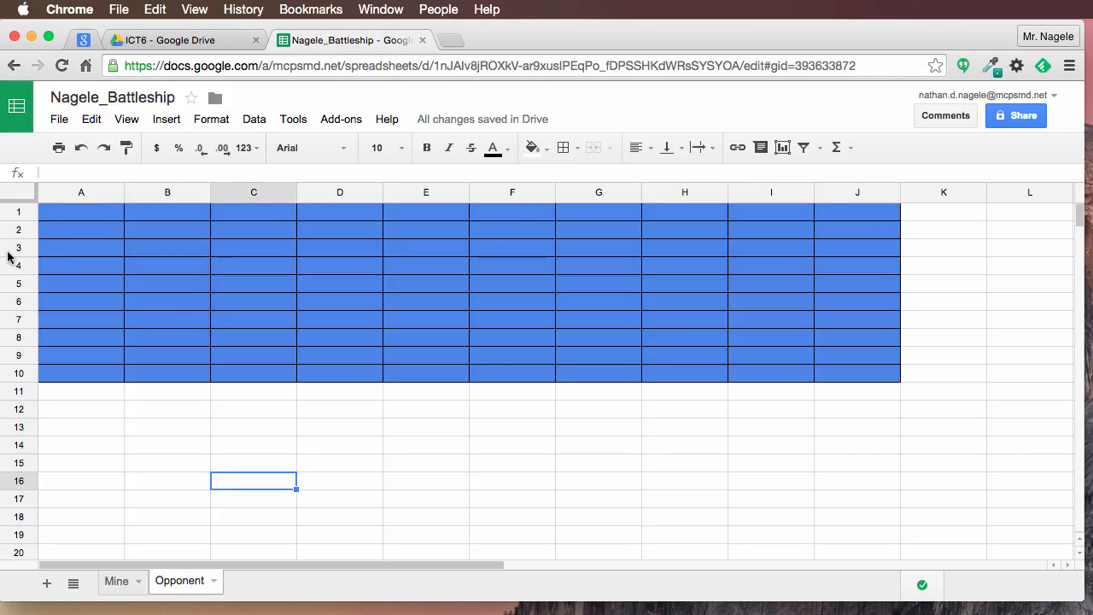
pyautogui.moveTo(247, 236)
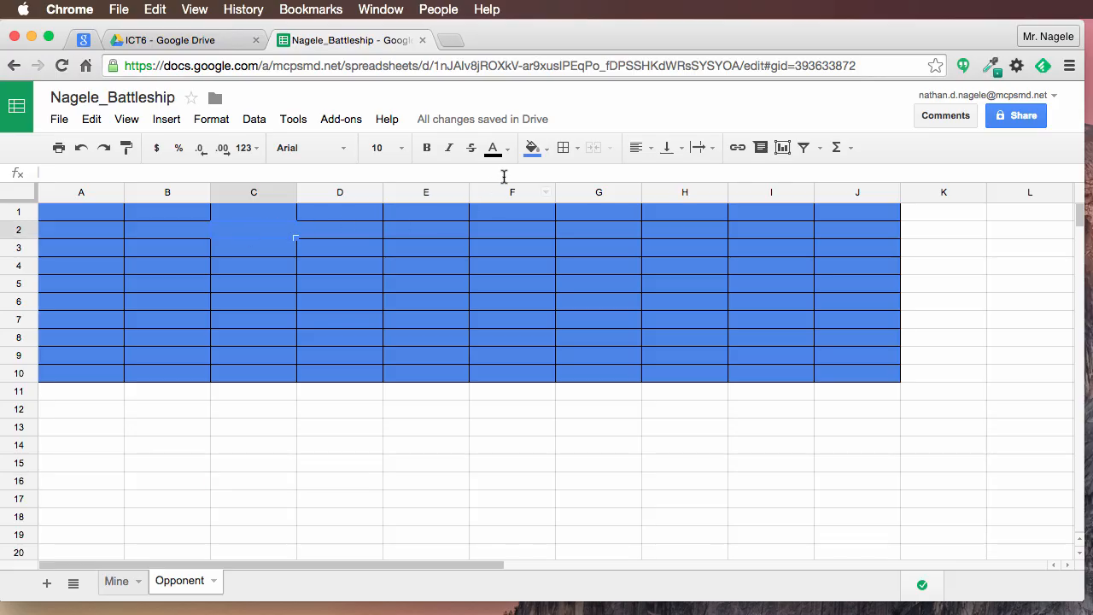
# - On Opponent, fill C2 white as a miss and F8 red as a hit
pyautogui.click(532, 147)
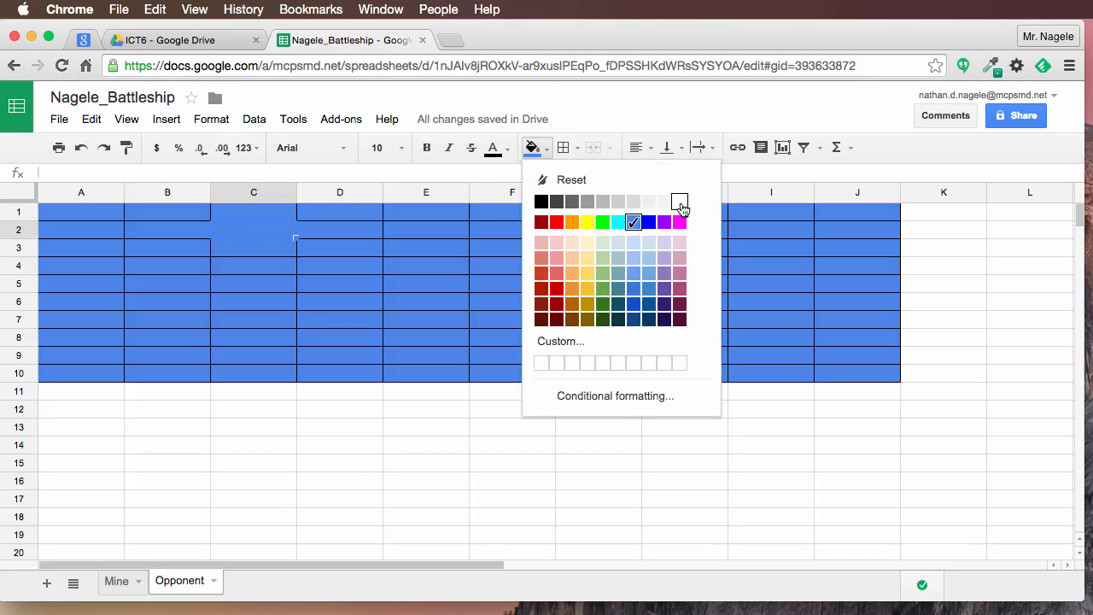
pyautogui.click(679, 203)
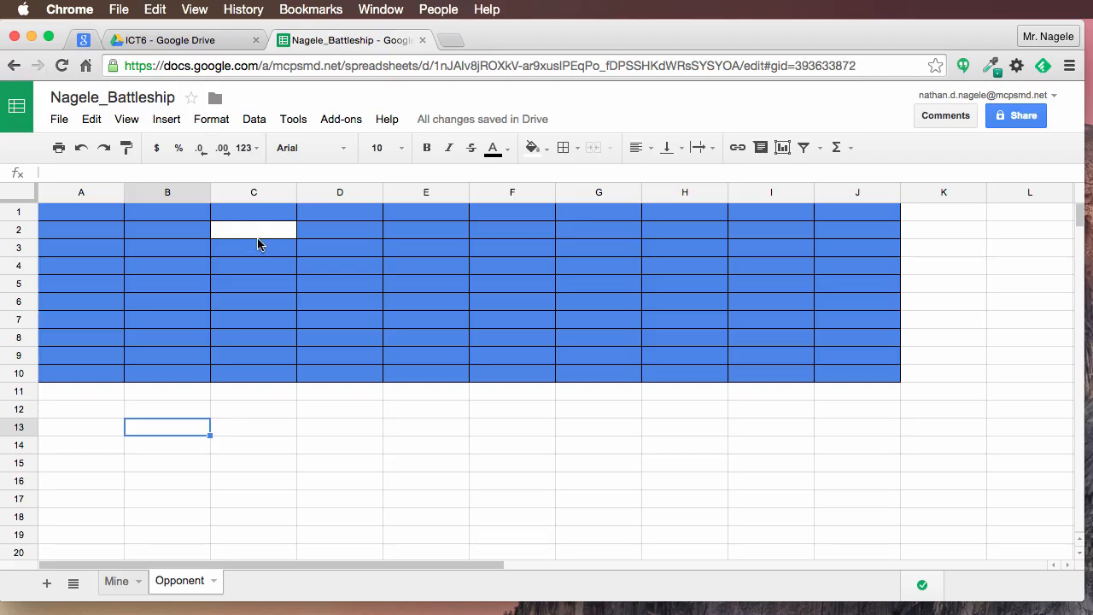
pyautogui.moveTo(498, 344)
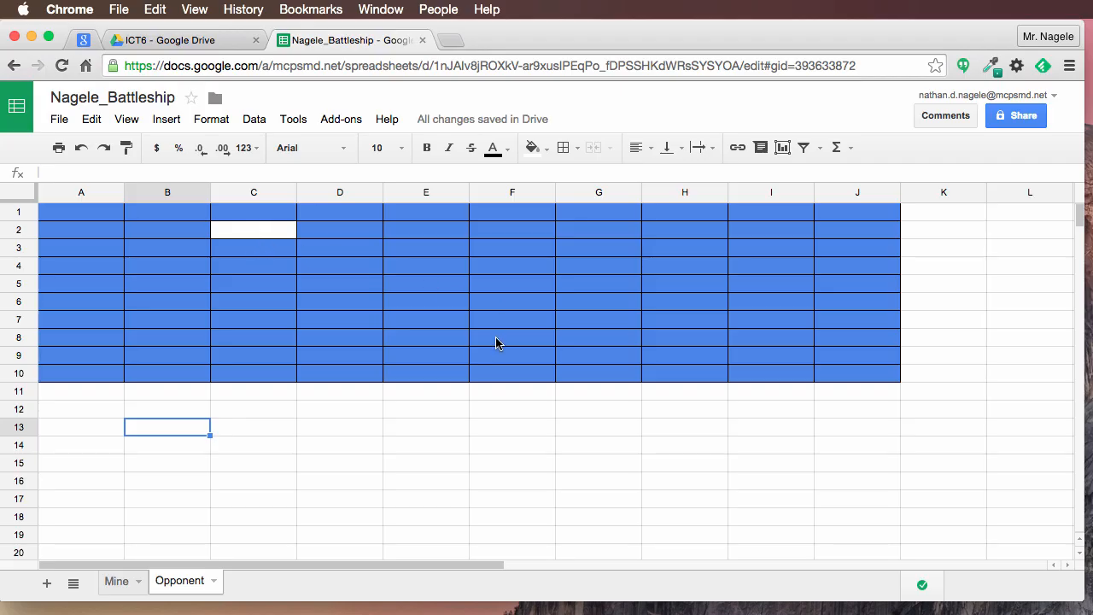
pyautogui.click(546, 148)
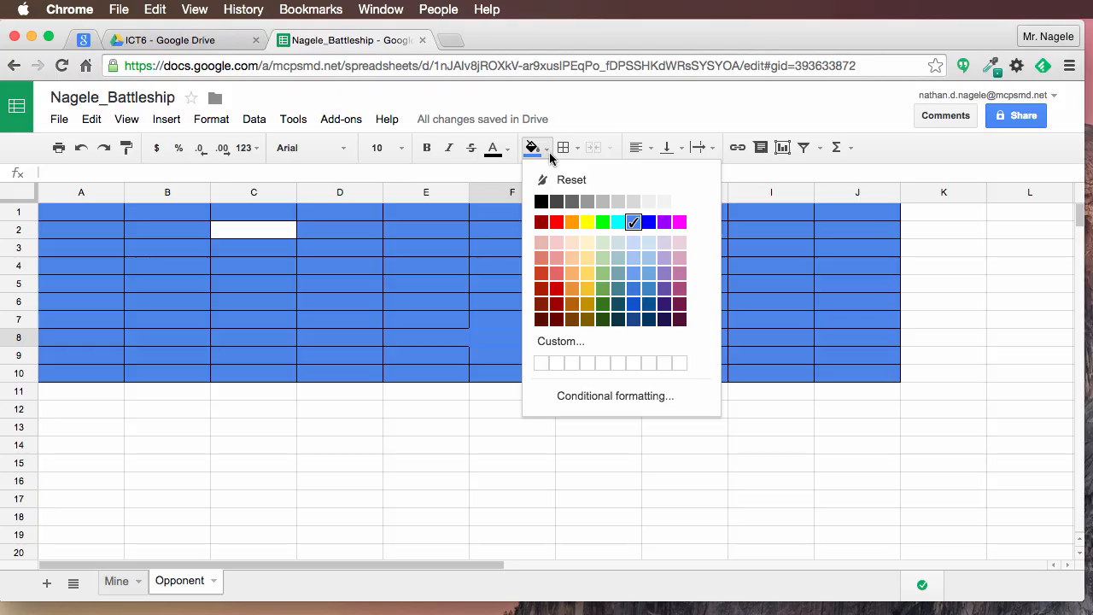
pyautogui.click(558, 222)
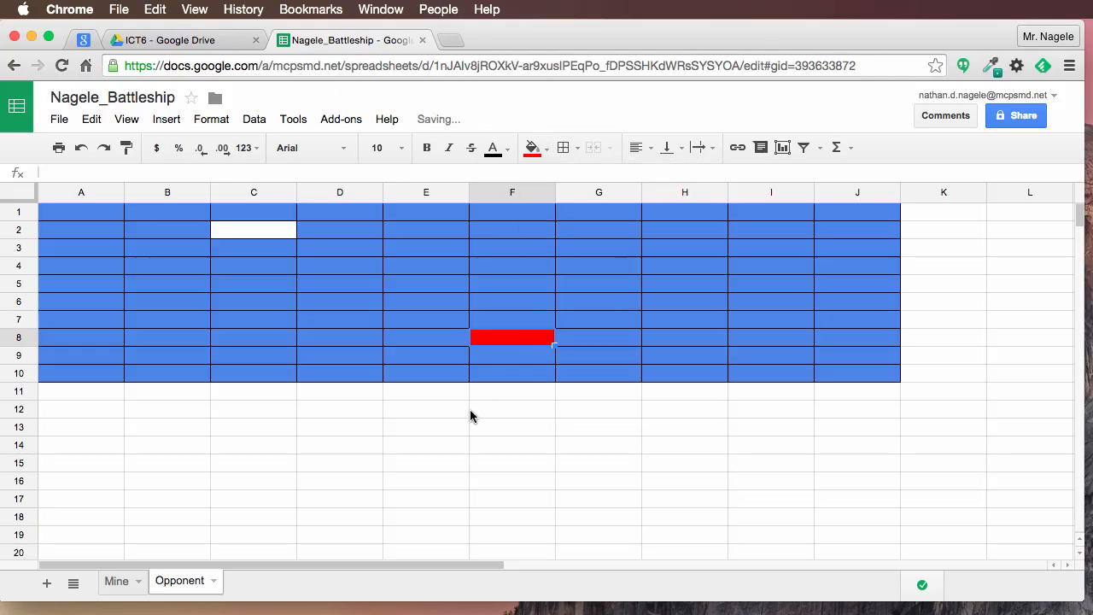
pyautogui.click(425, 409)
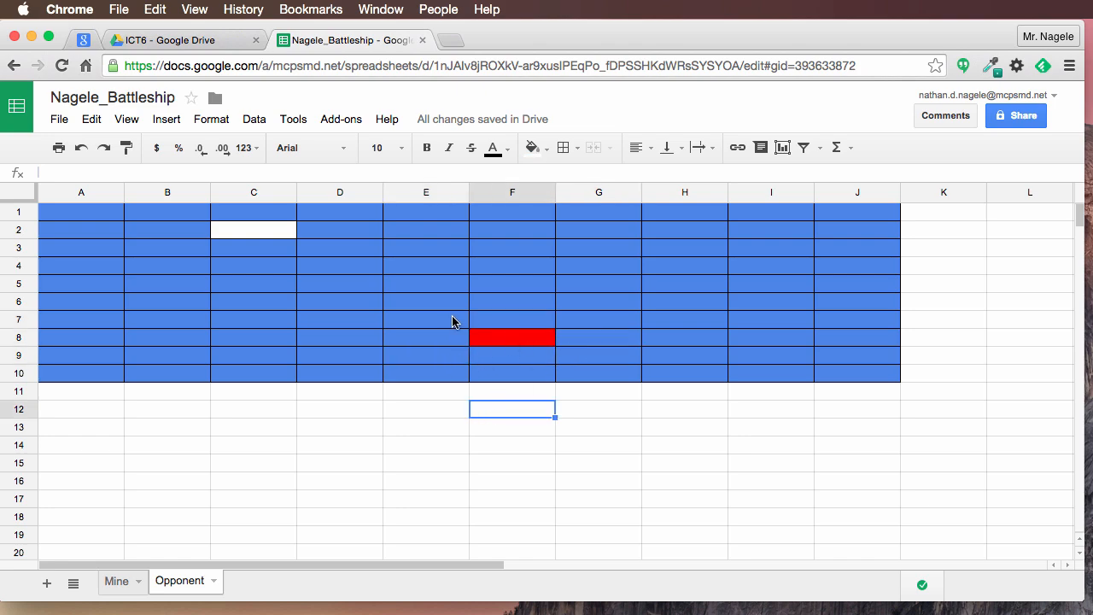
pyautogui.moveTo(387, 348)
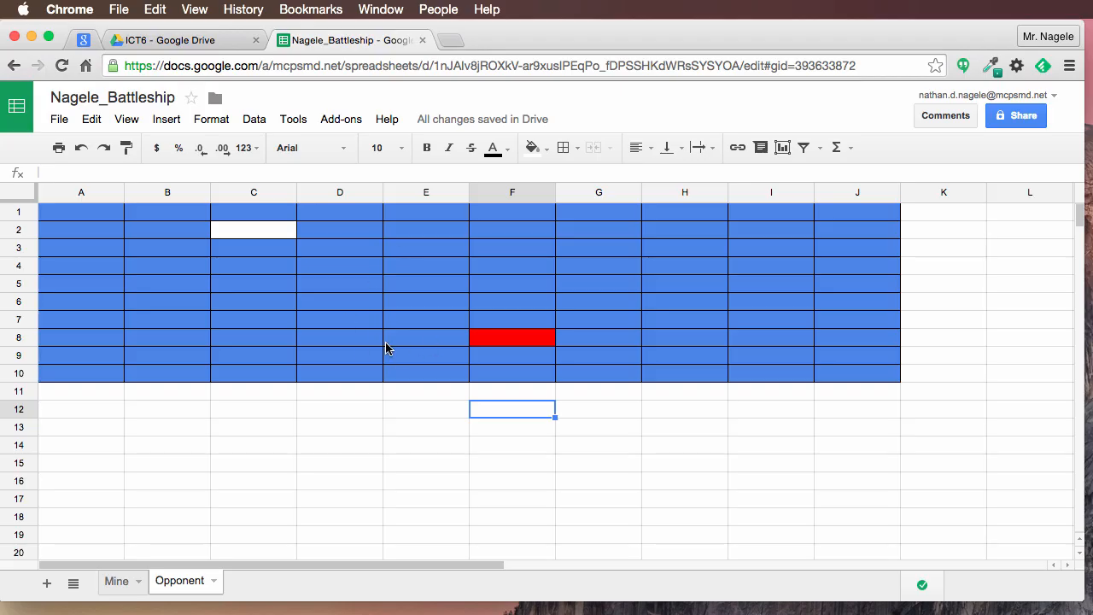
pyautogui.moveTo(369, 349)
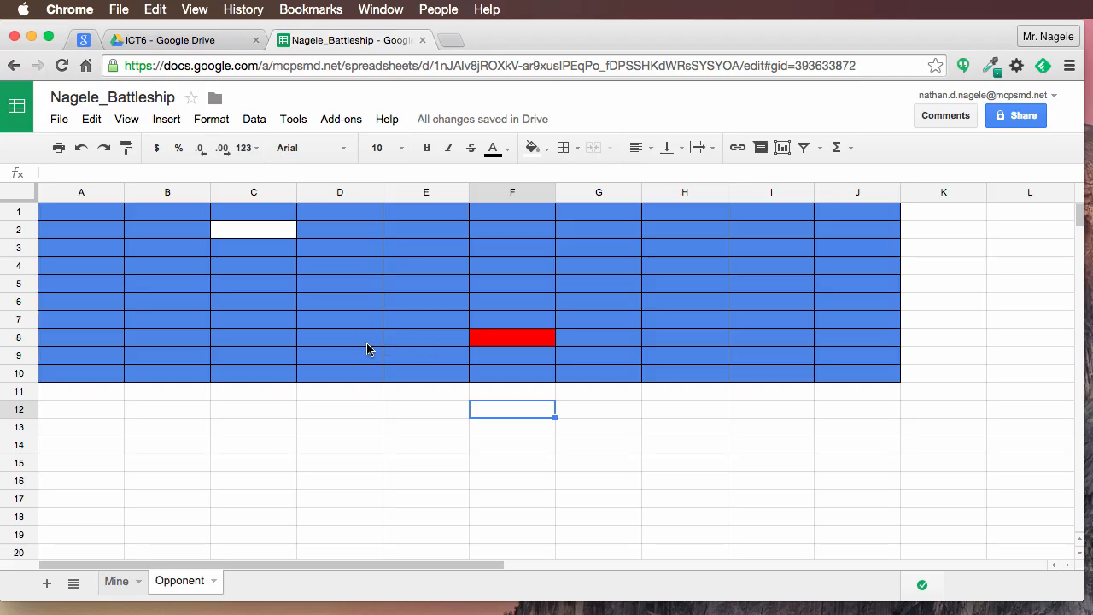
pyautogui.moveTo(392, 254)
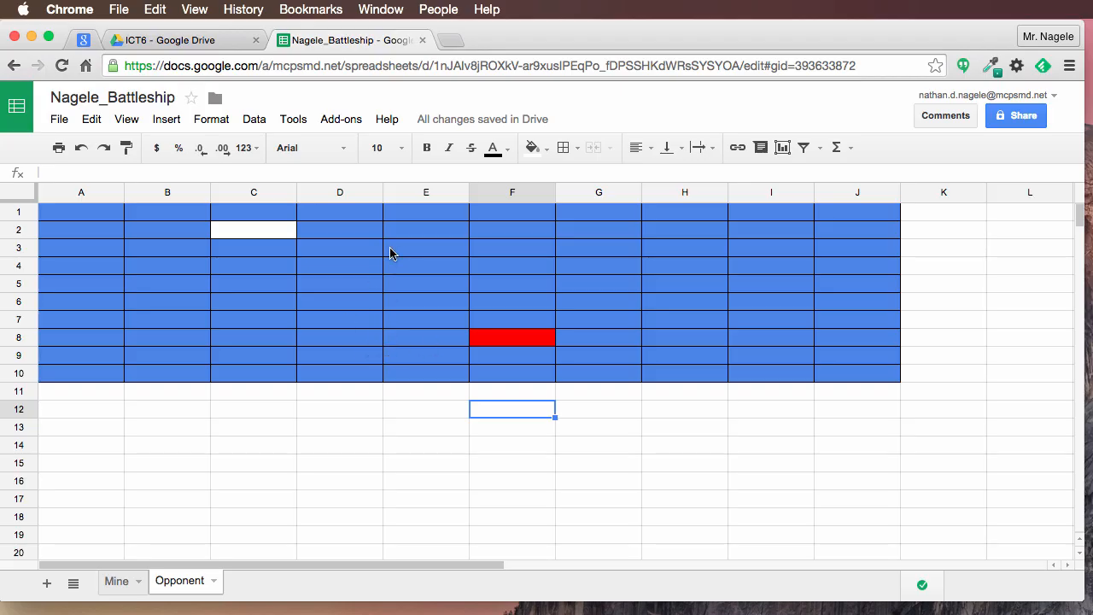
pyautogui.moveTo(218, 448)
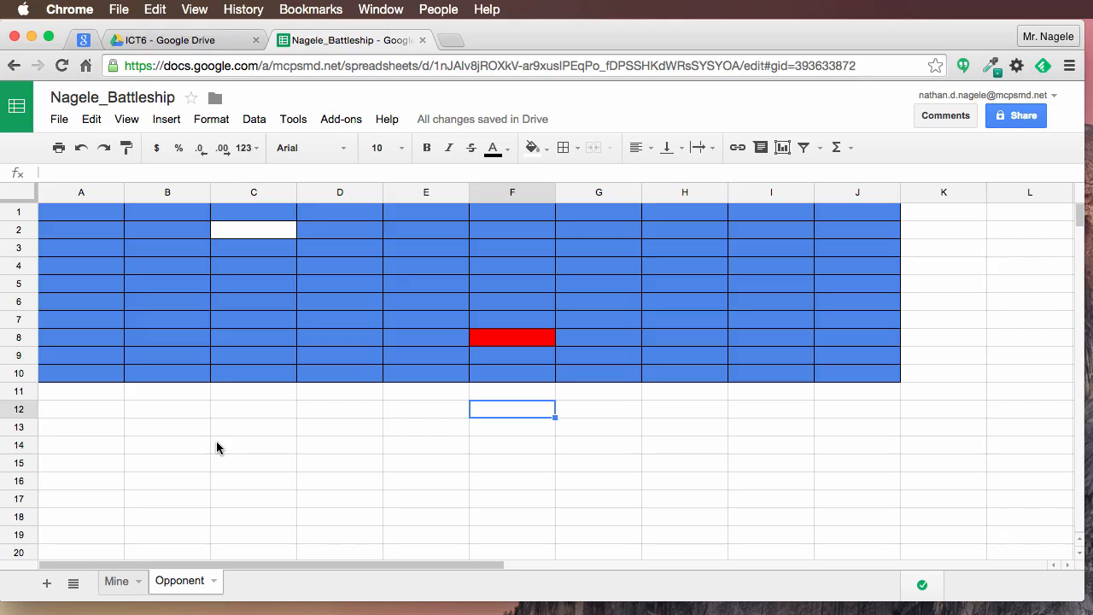
pyautogui.moveTo(259, 324)
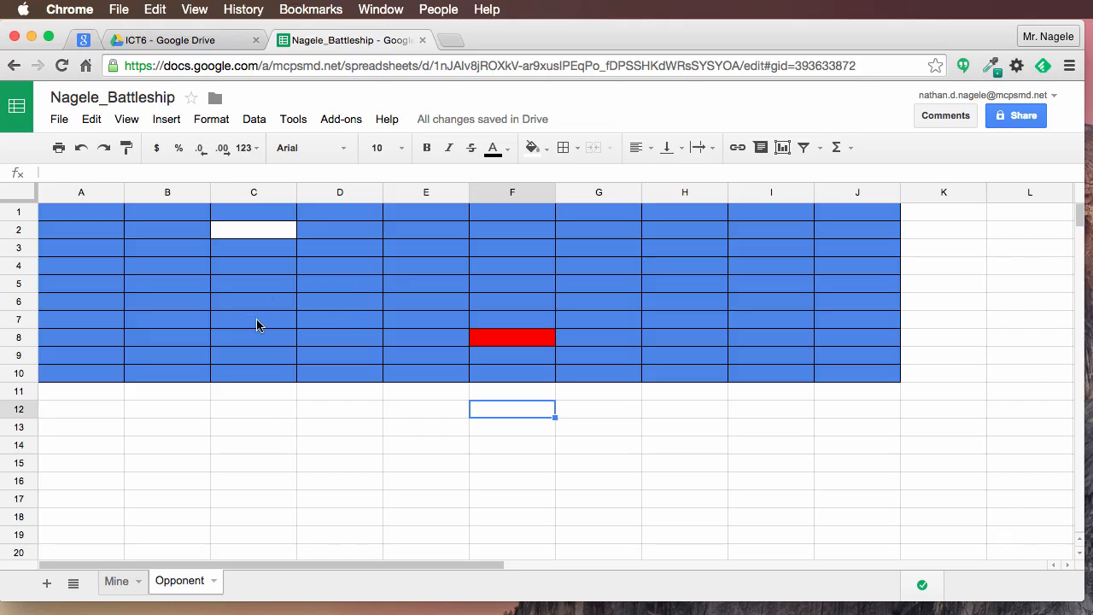
pyautogui.moveTo(316, 281)
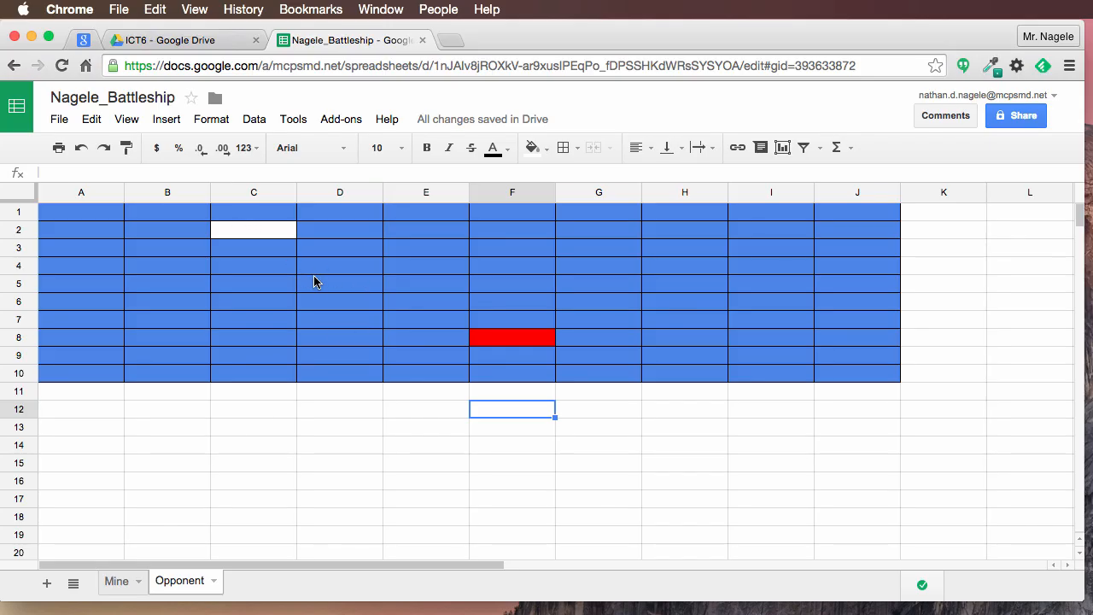
pyautogui.moveTo(326, 287)
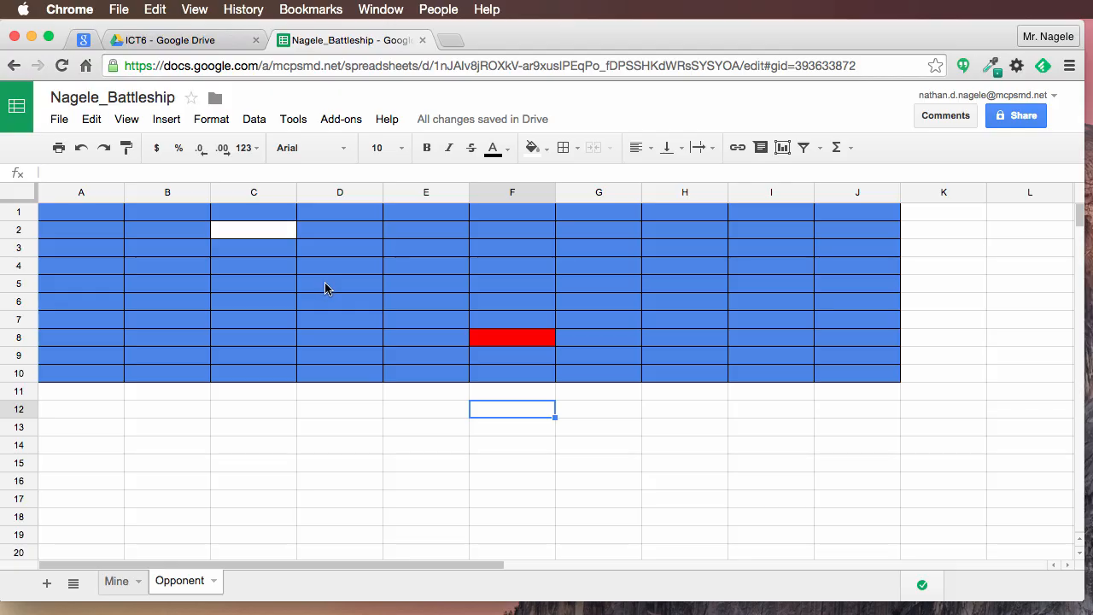
pyautogui.moveTo(488, 327)
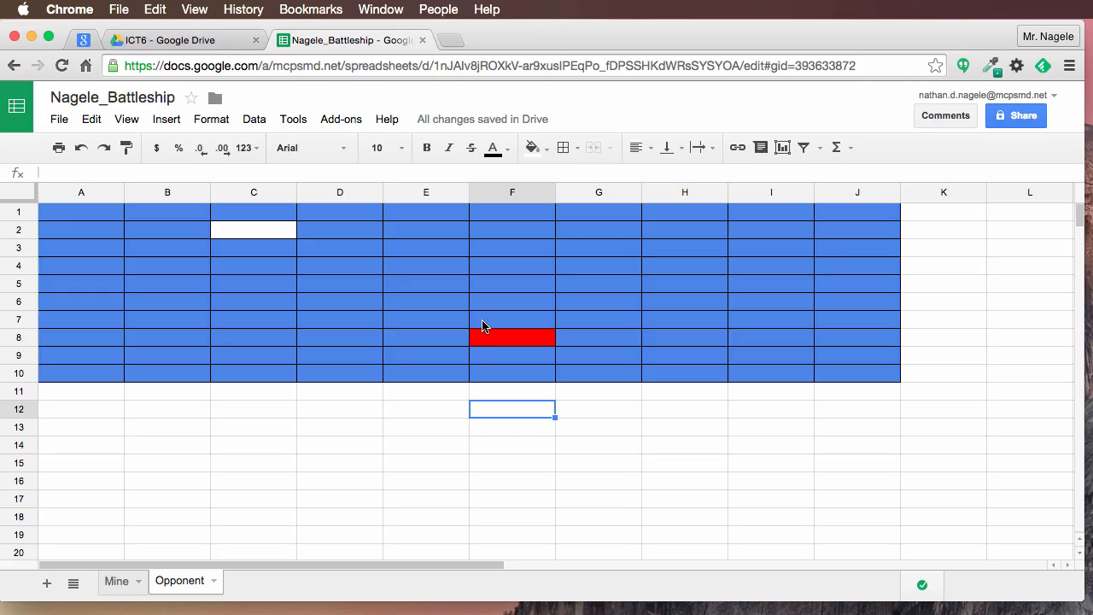
pyautogui.moveTo(464, 312)
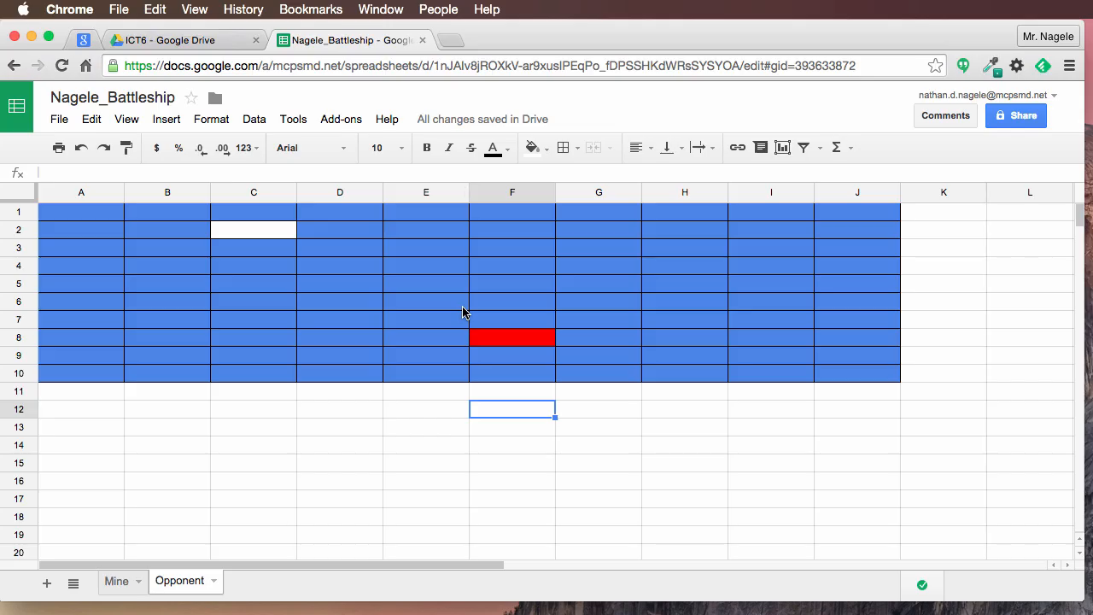
pyautogui.moveTo(512, 261)
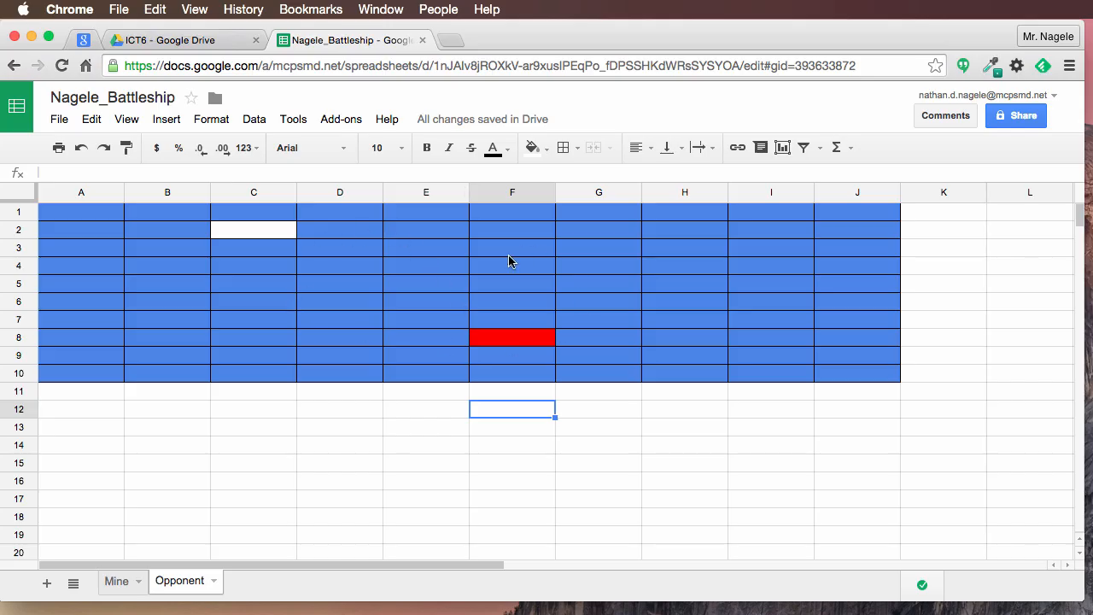
pyautogui.moveTo(514, 263)
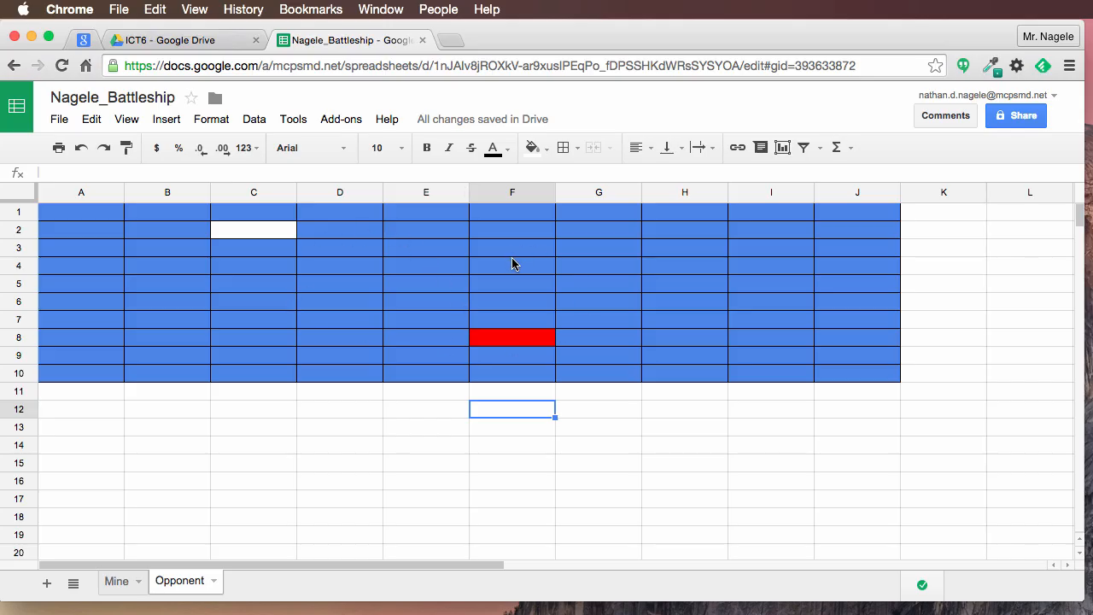